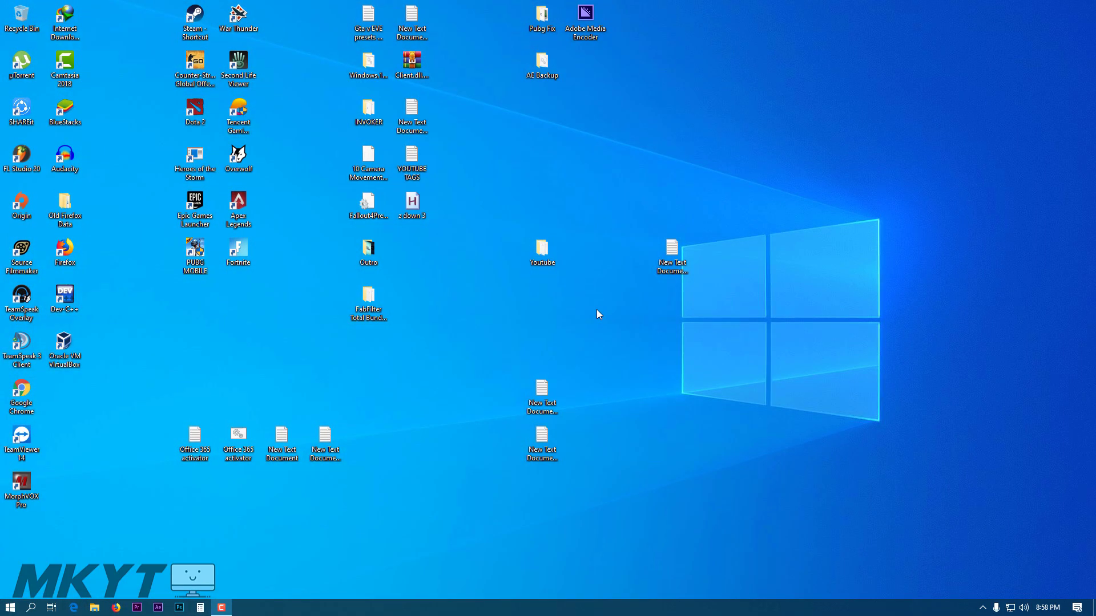
mouse_move(174, 569)
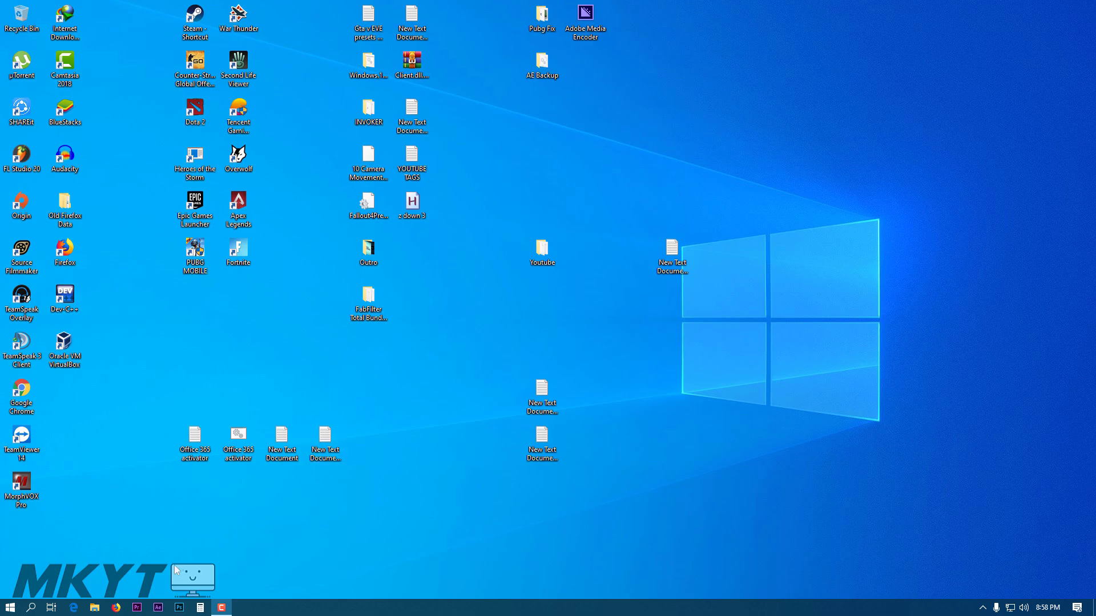
View File Explorer's dark theme, then open Windows Settings from Start.
left_click(94, 607)
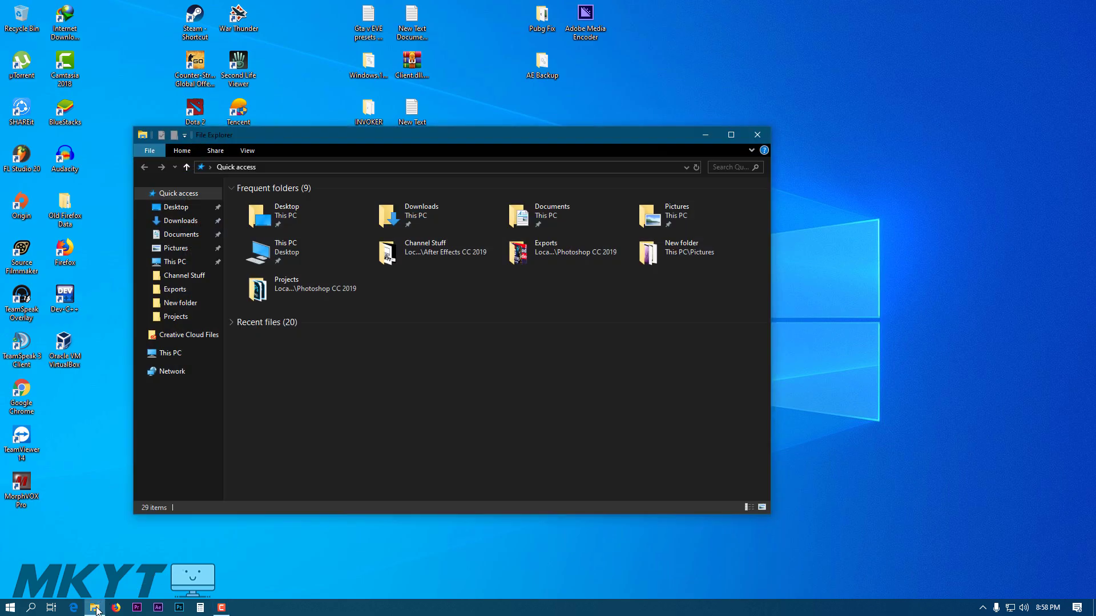
mouse_move(333, 431)
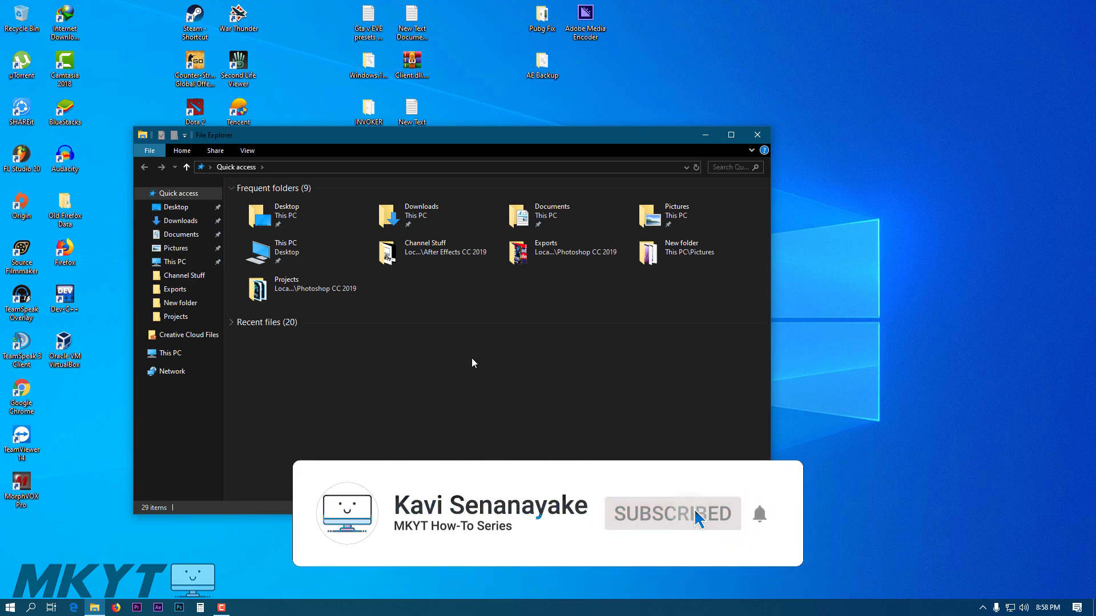
mouse_move(318, 423)
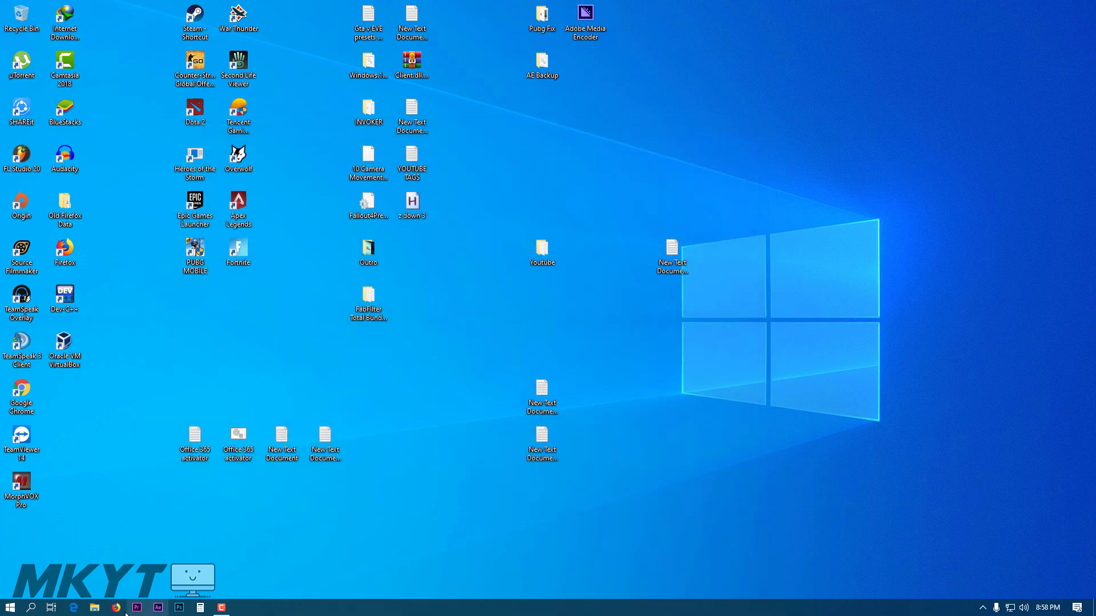
left_click(9, 607)
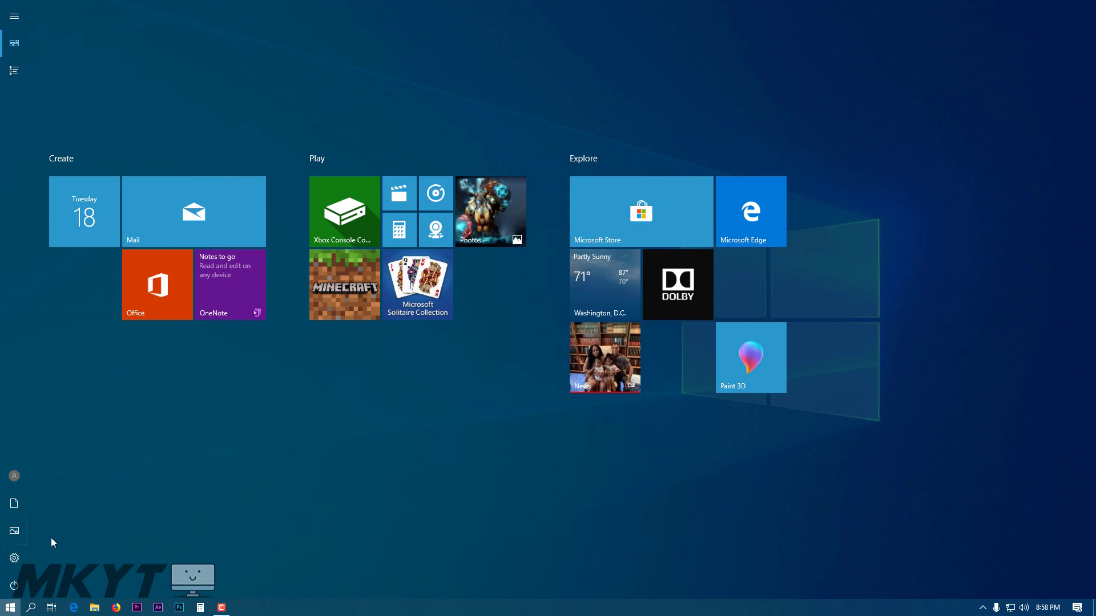
left_click(13, 558)
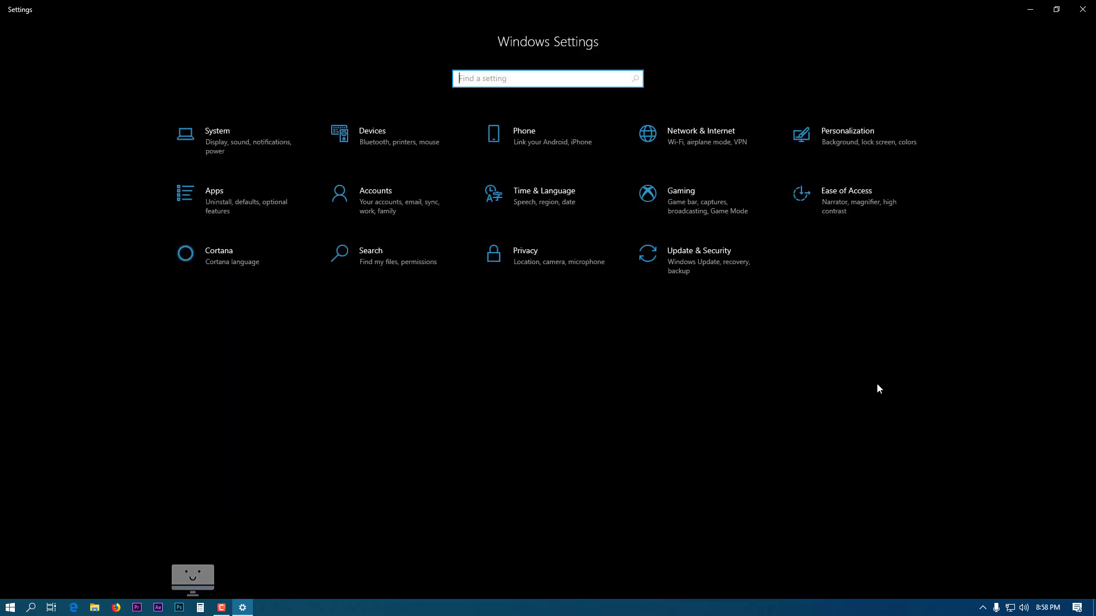
mouse_move(526, 472)
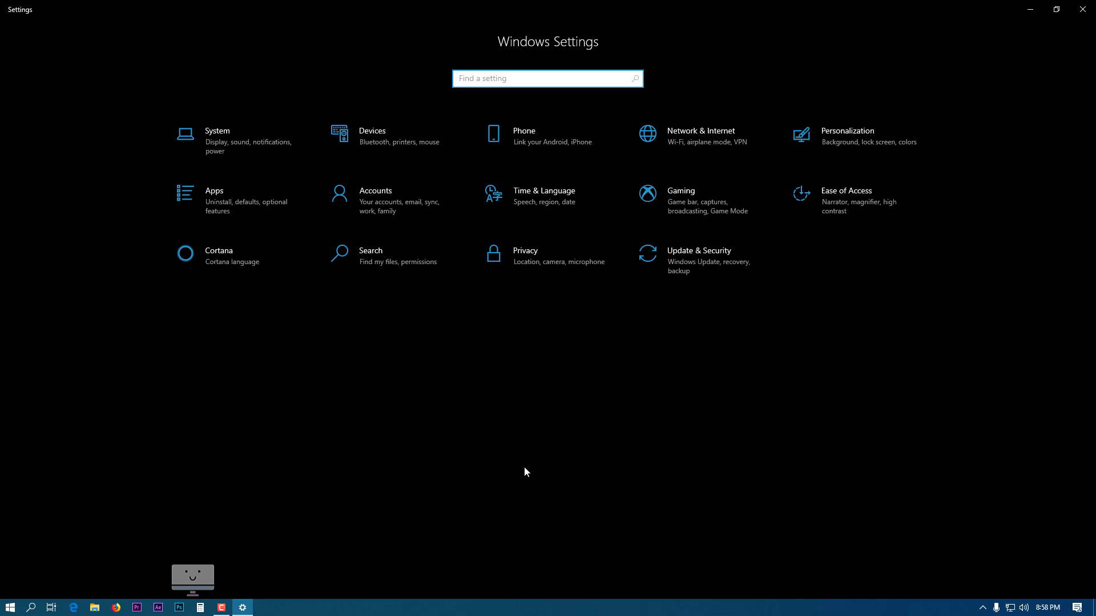
mouse_move(637, 441)
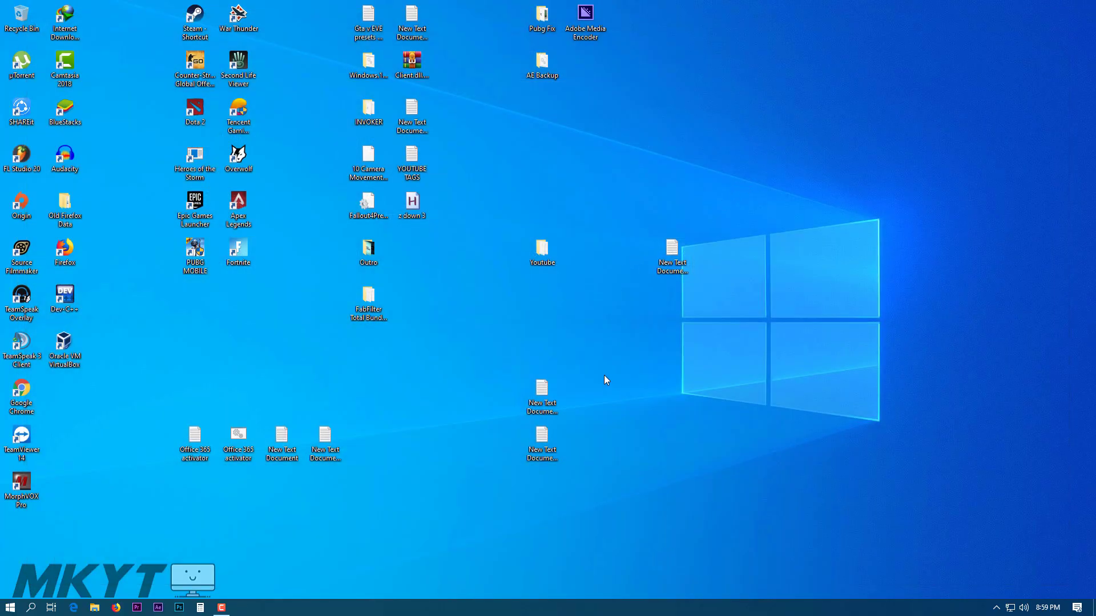
mouse_move(591, 374)
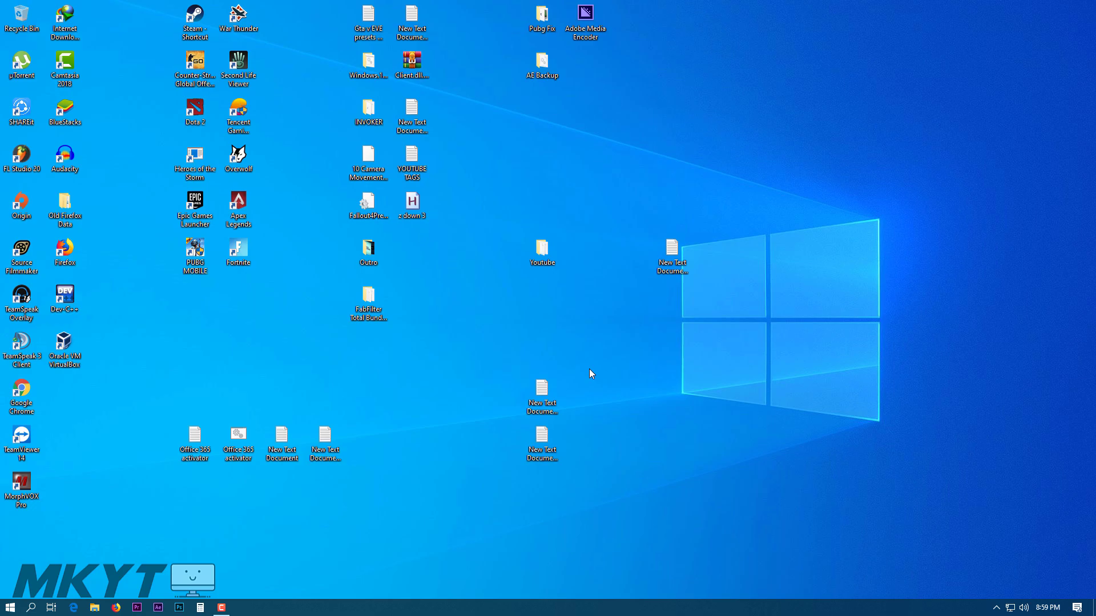
mouse_move(449, 393)
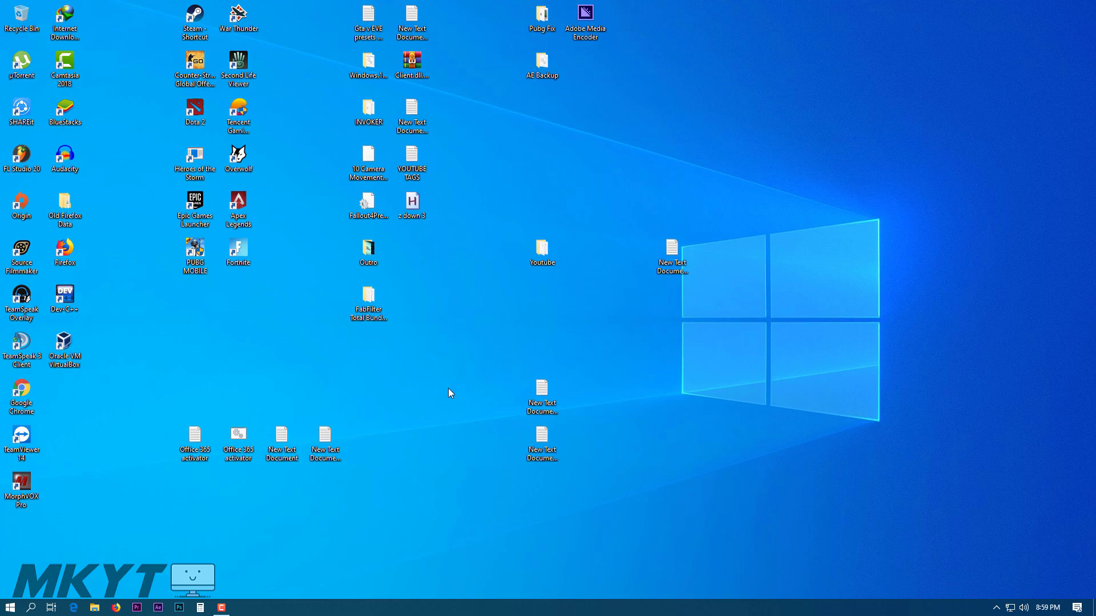
mouse_move(269, 504)
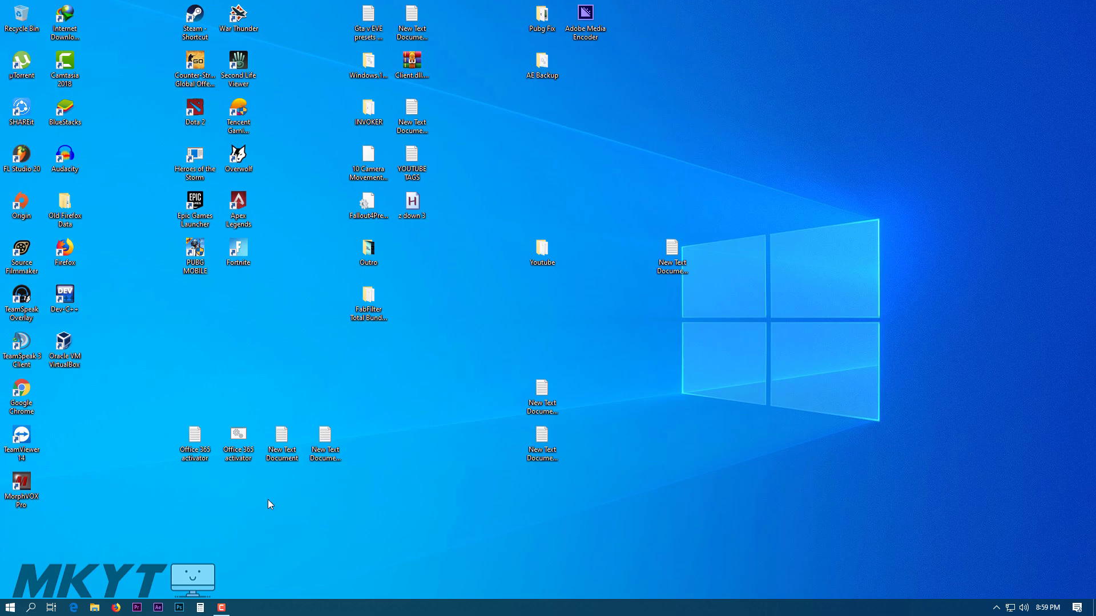
Reopen Windows Settings from Start and go to Personalization.
left_click(9, 607)
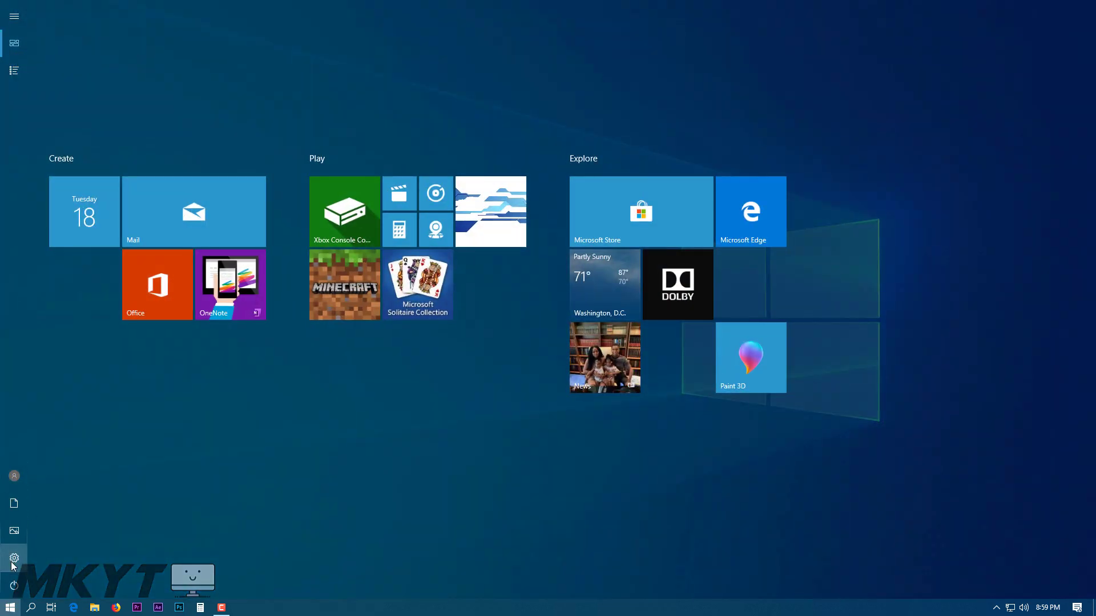
left_click(13, 557)
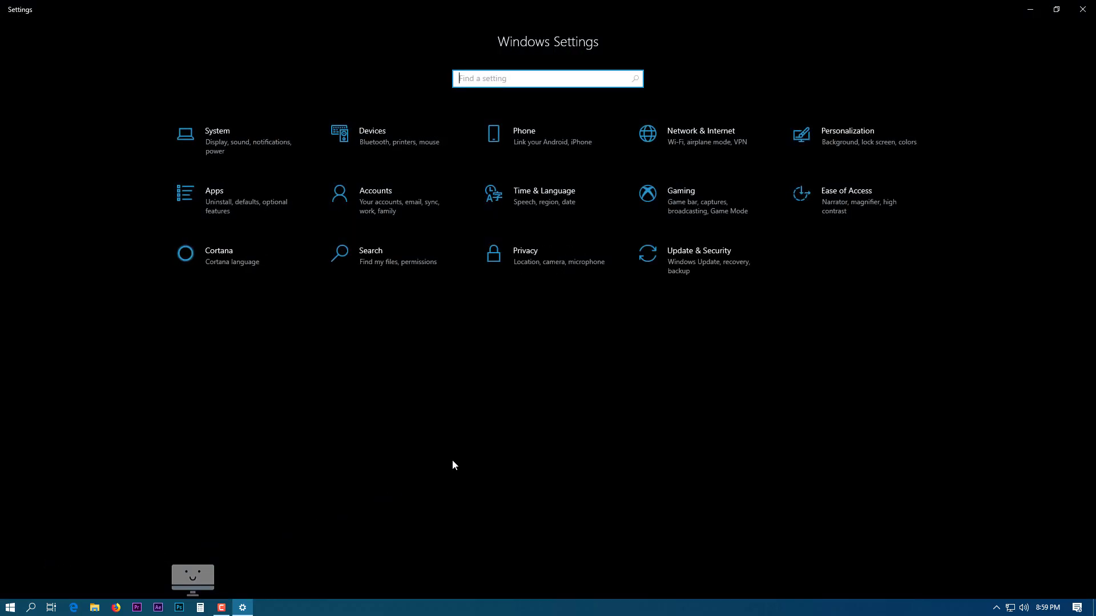
mouse_move(701, 261)
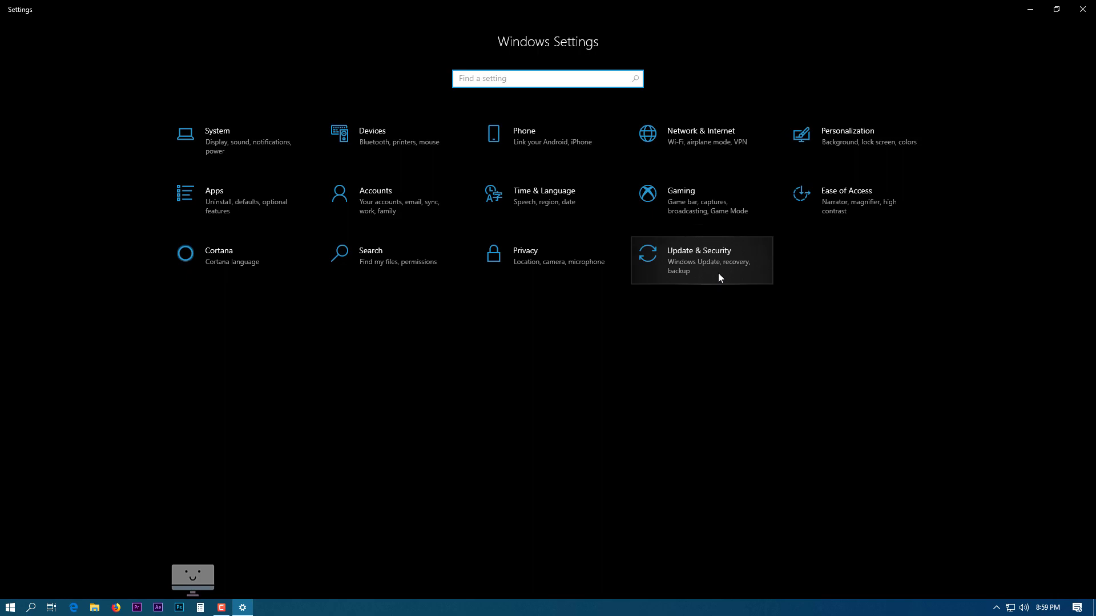
mouse_move(869, 142)
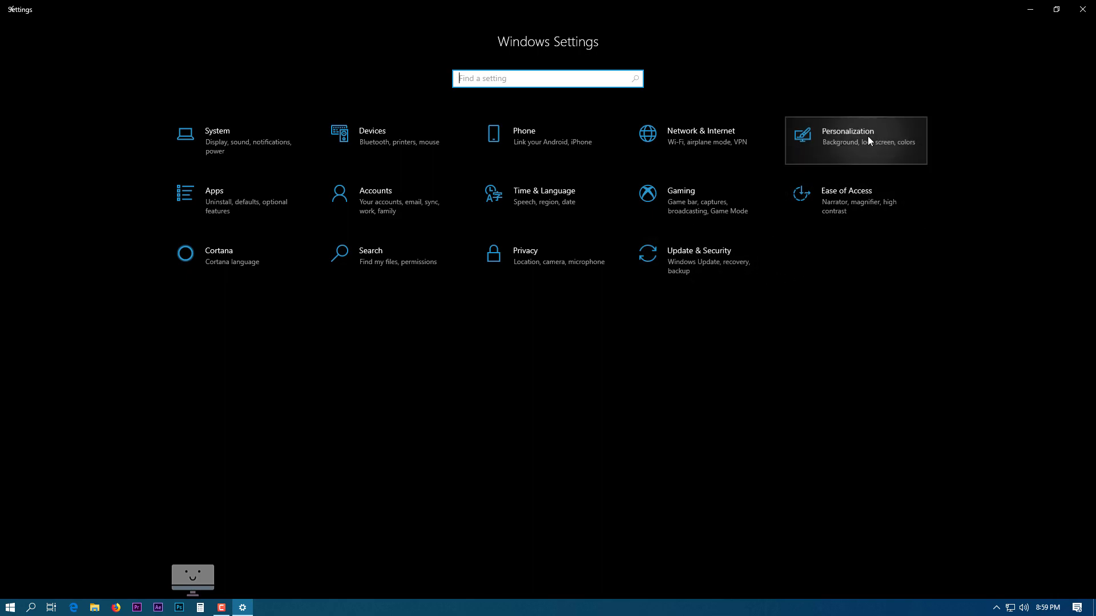
left_click(847, 140)
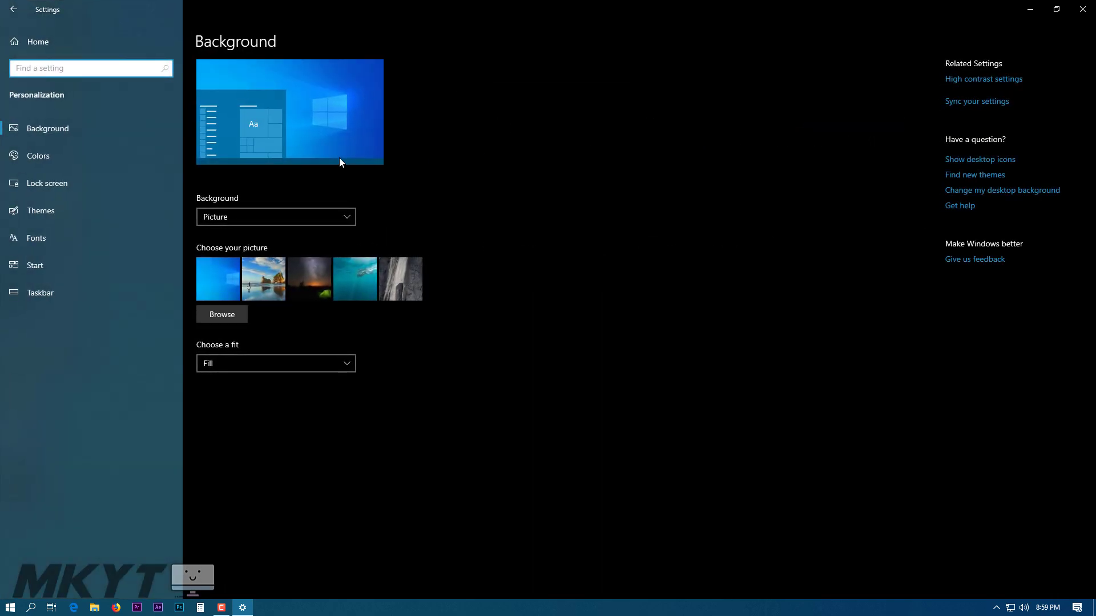
mouse_move(98, 156)
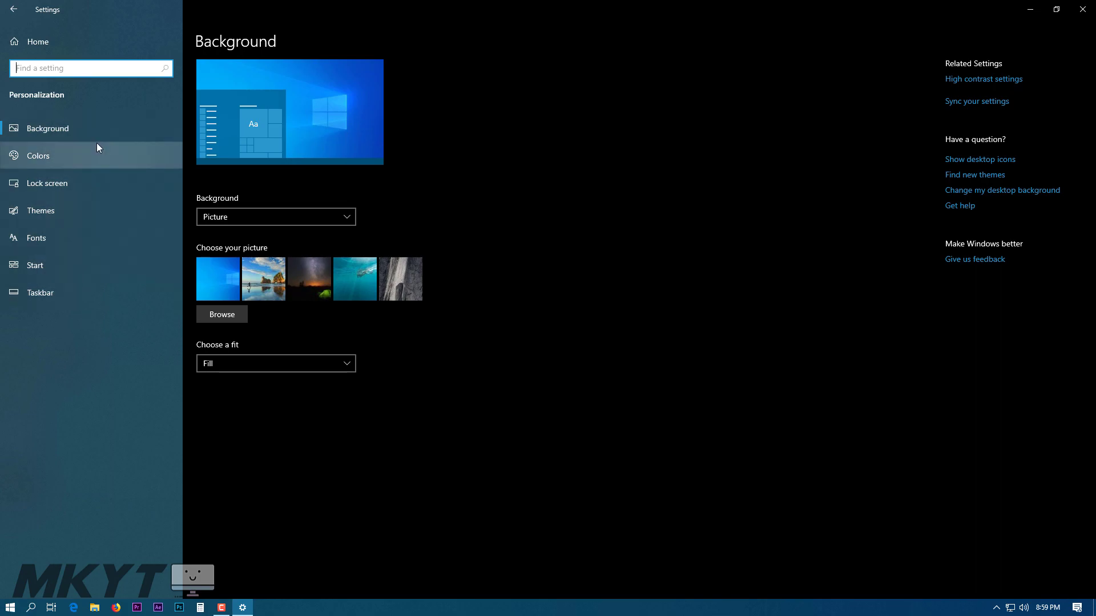
On the Colors page, change 'Choose your color' from Dark to Light.
left_click(37, 155)
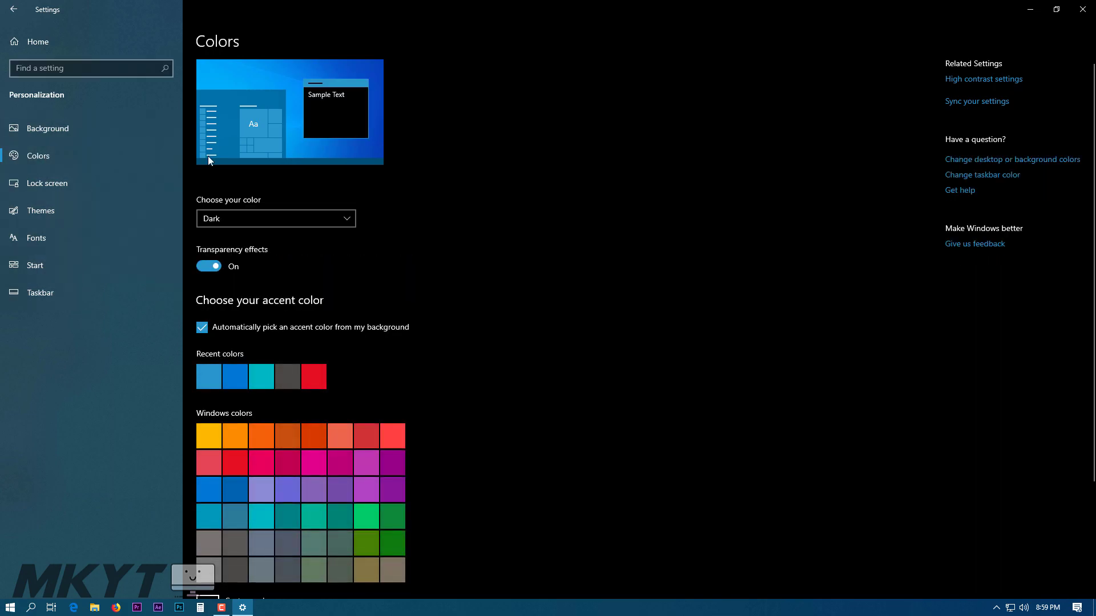
mouse_move(215, 199)
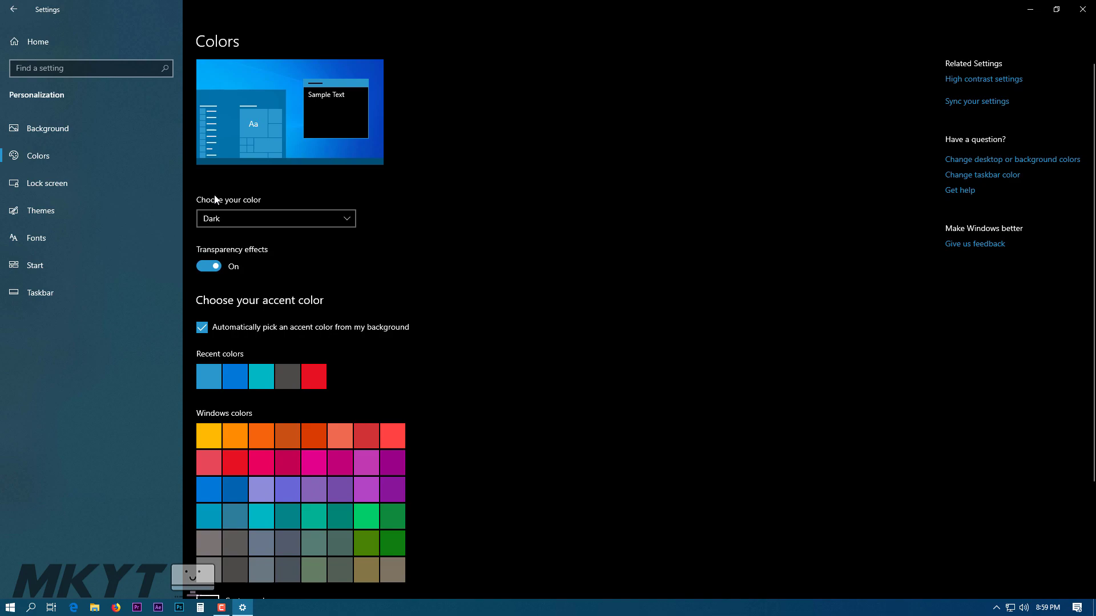
mouse_move(325, 208)
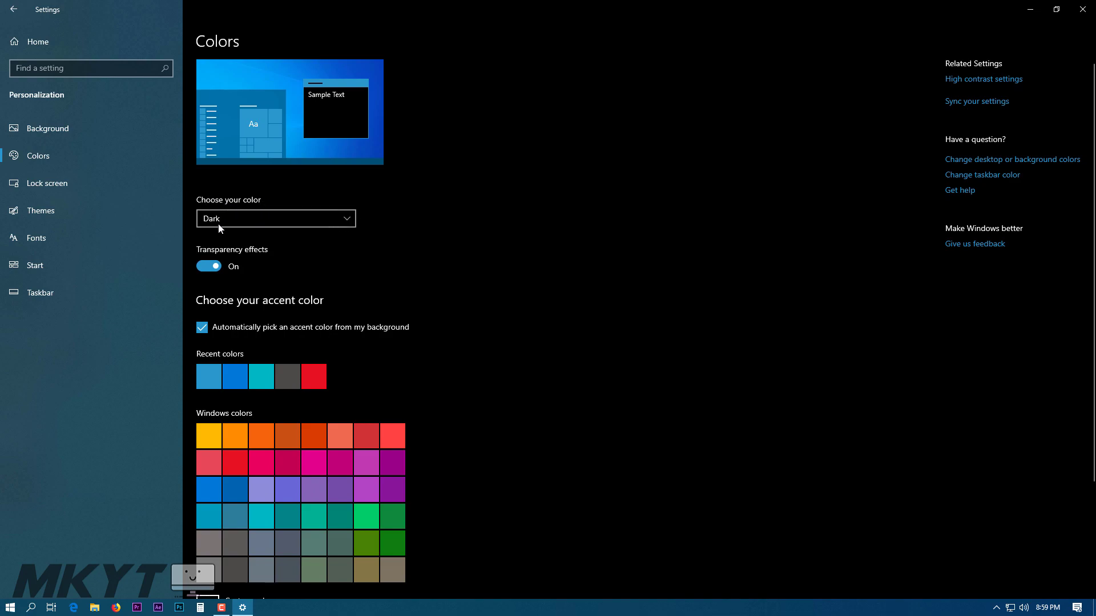
left_click(275, 218)
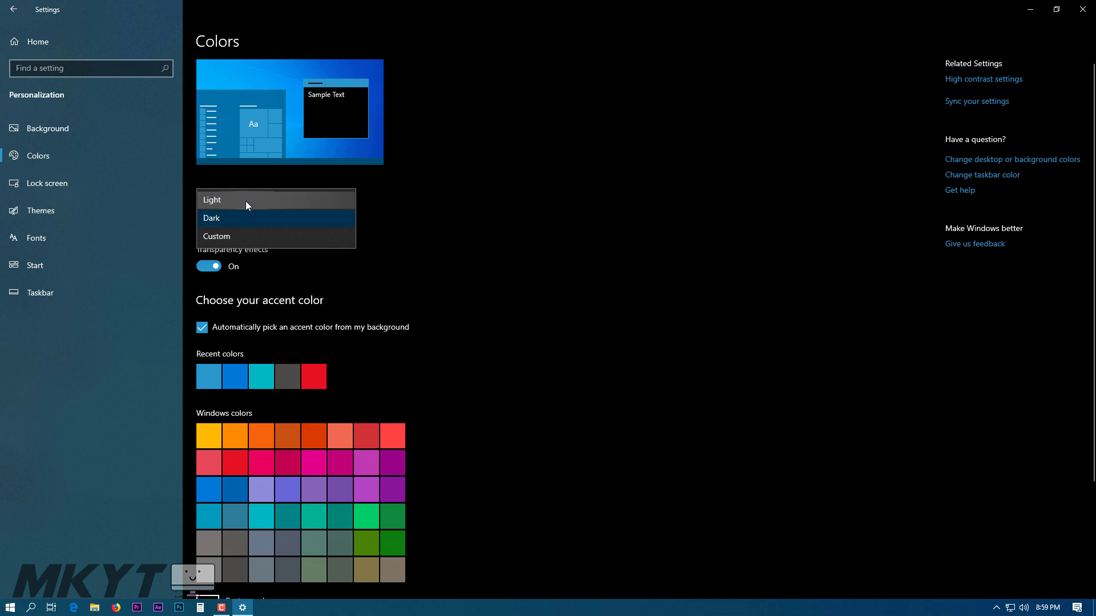
mouse_move(231, 239)
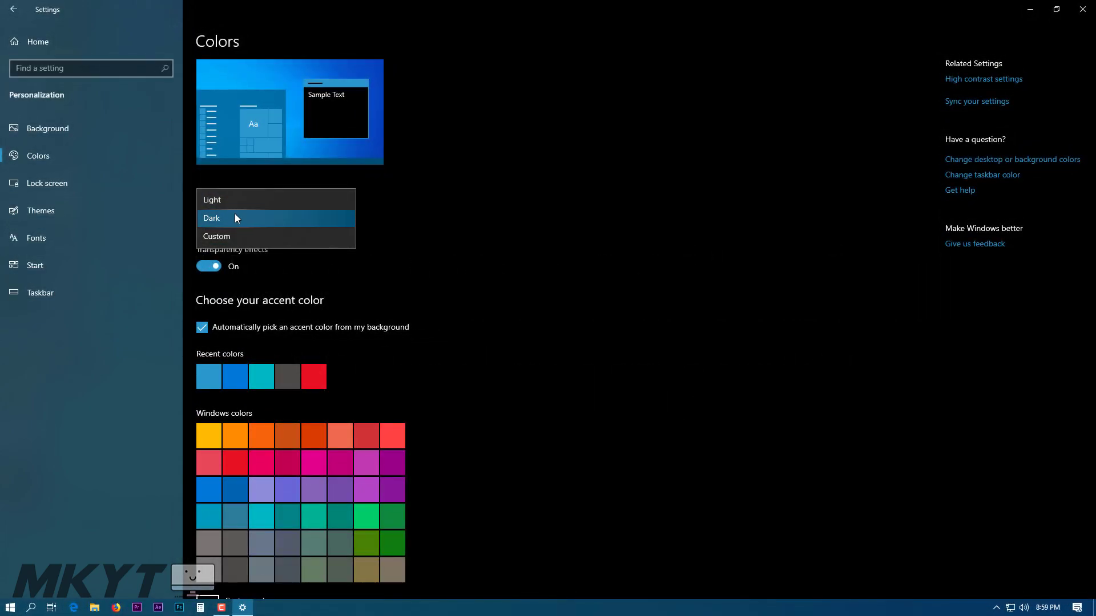
left_click(212, 199)
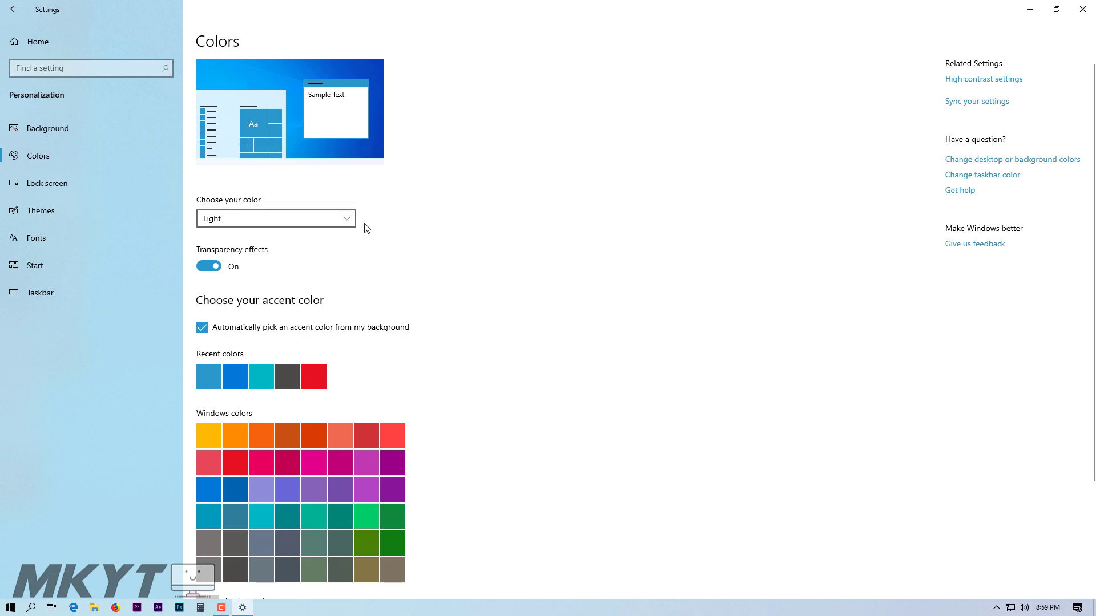
mouse_move(464, 483)
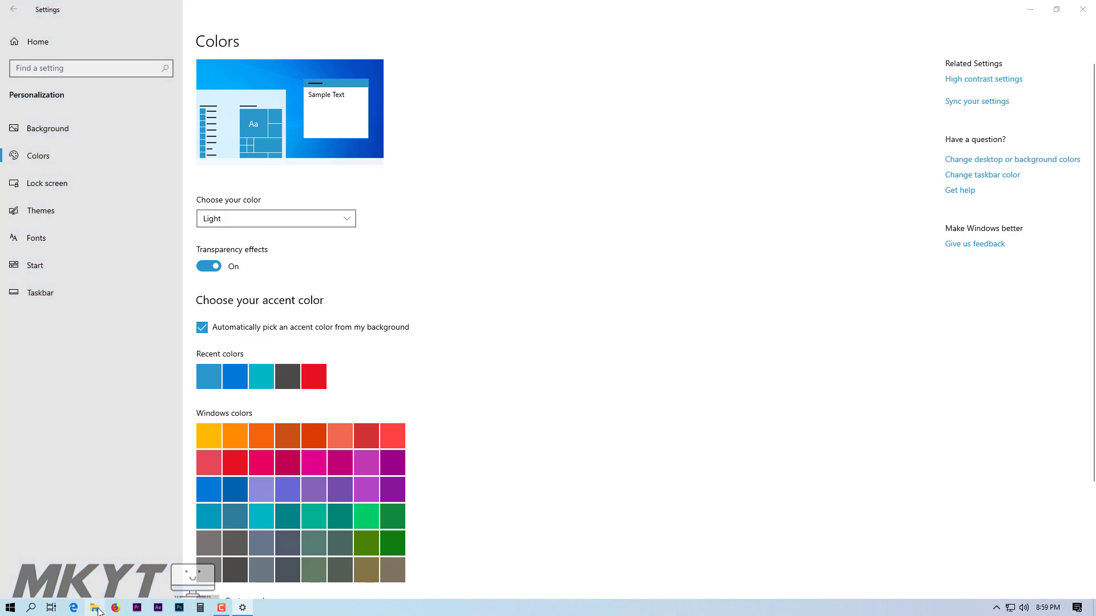
Check File Explorer in light theme, then set Dark mode with accent on Start, taskbar, action center.
left_click(94, 608)
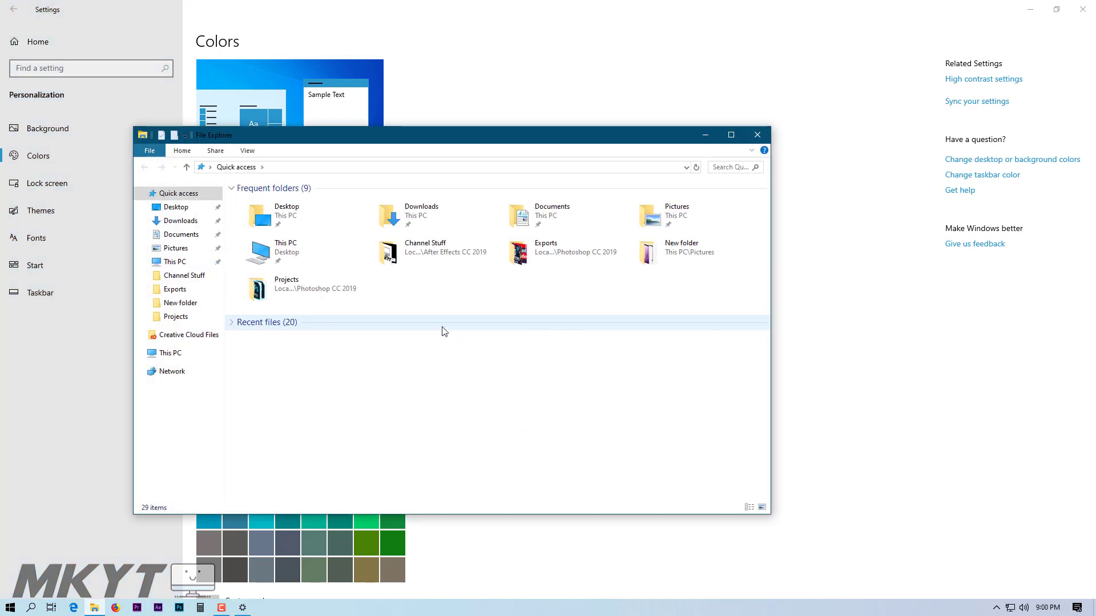
left_click(10, 607)
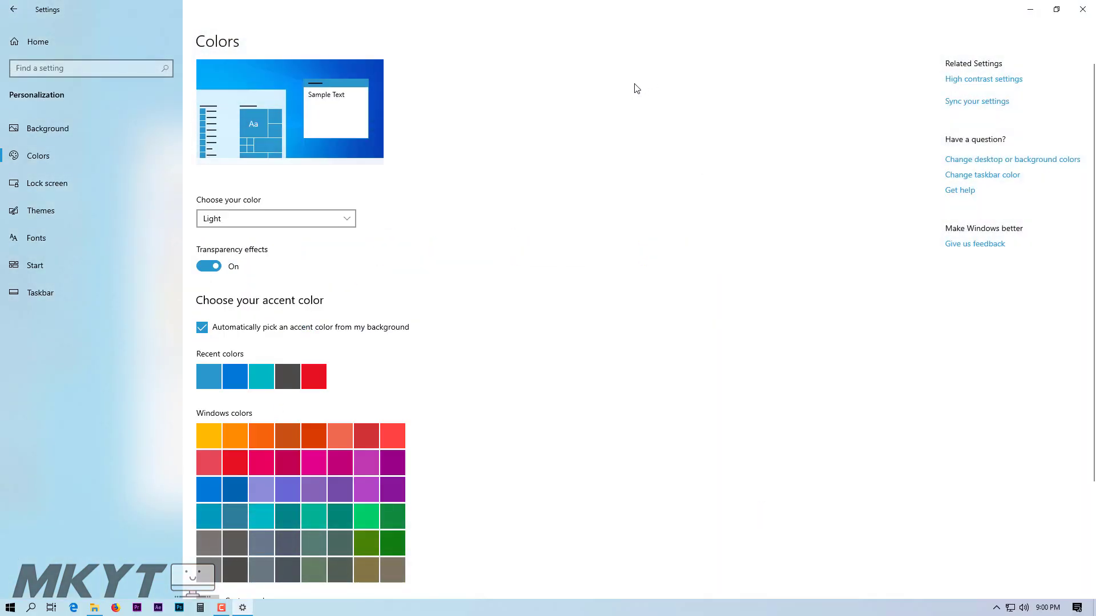
left_click(275, 218)
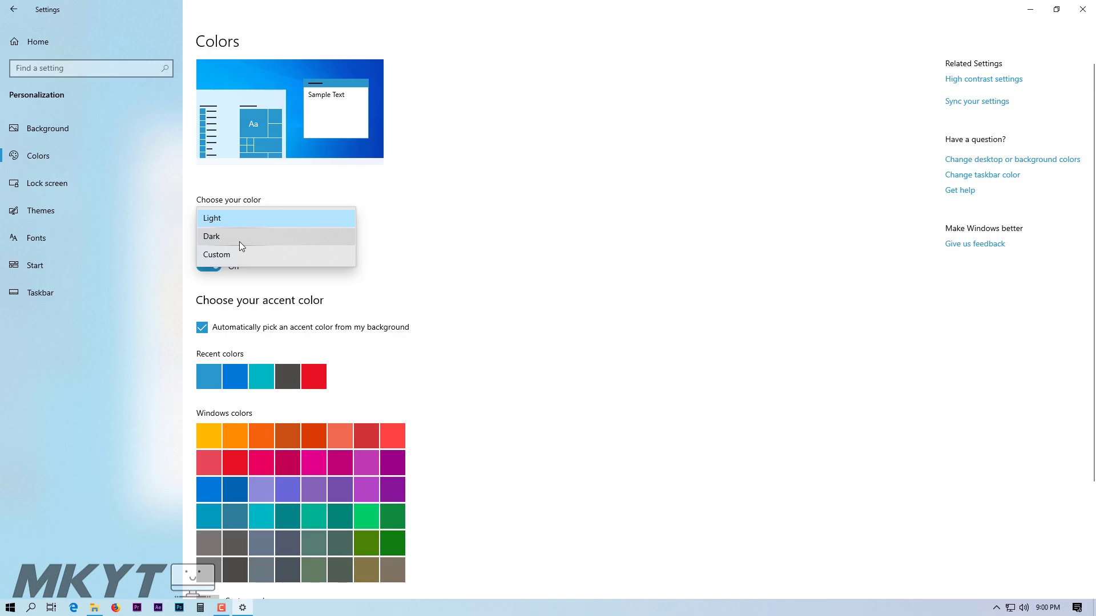
left_click(212, 236)
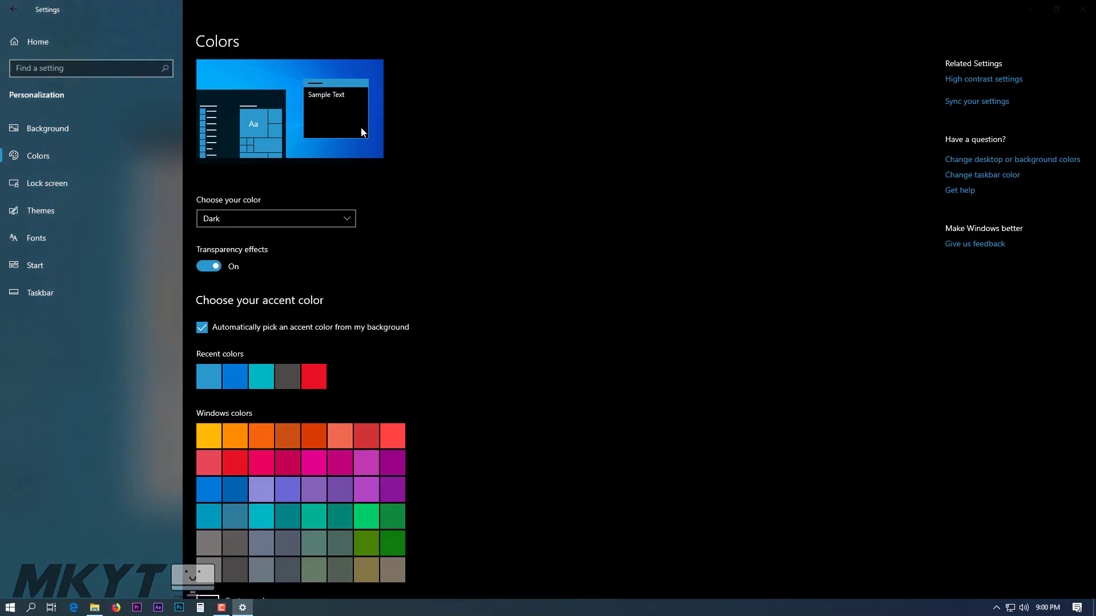
mouse_move(566, 401)
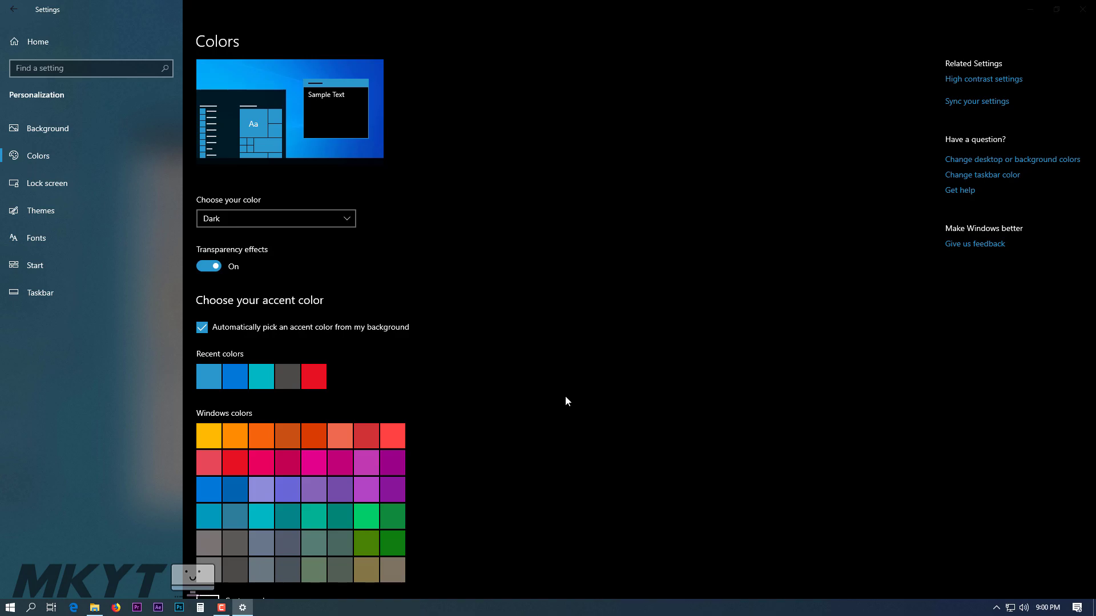
scroll("down", 3)
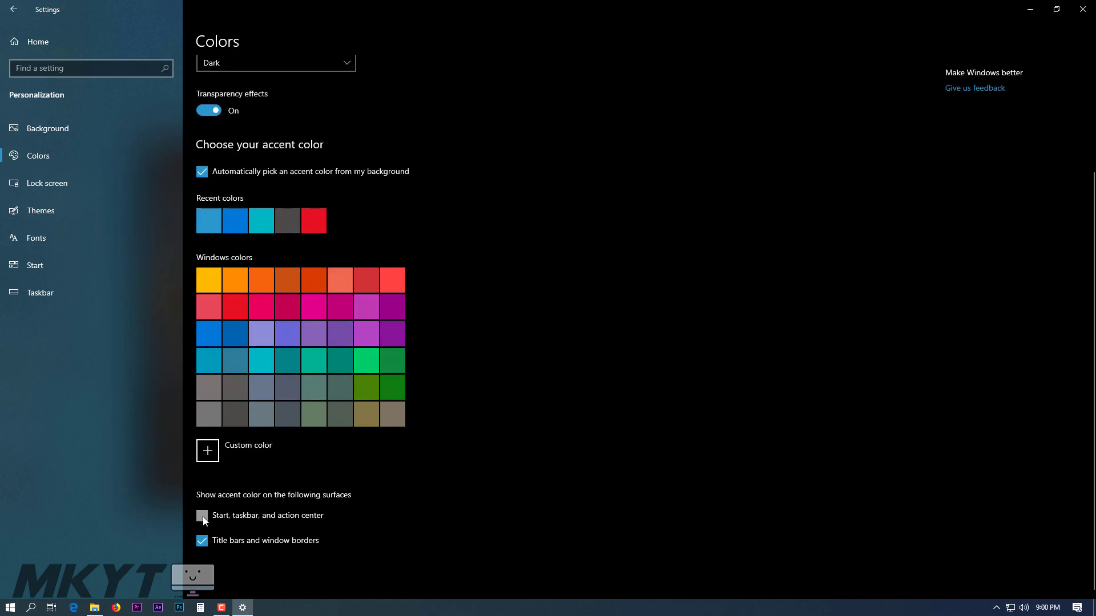
left_click(202, 519)
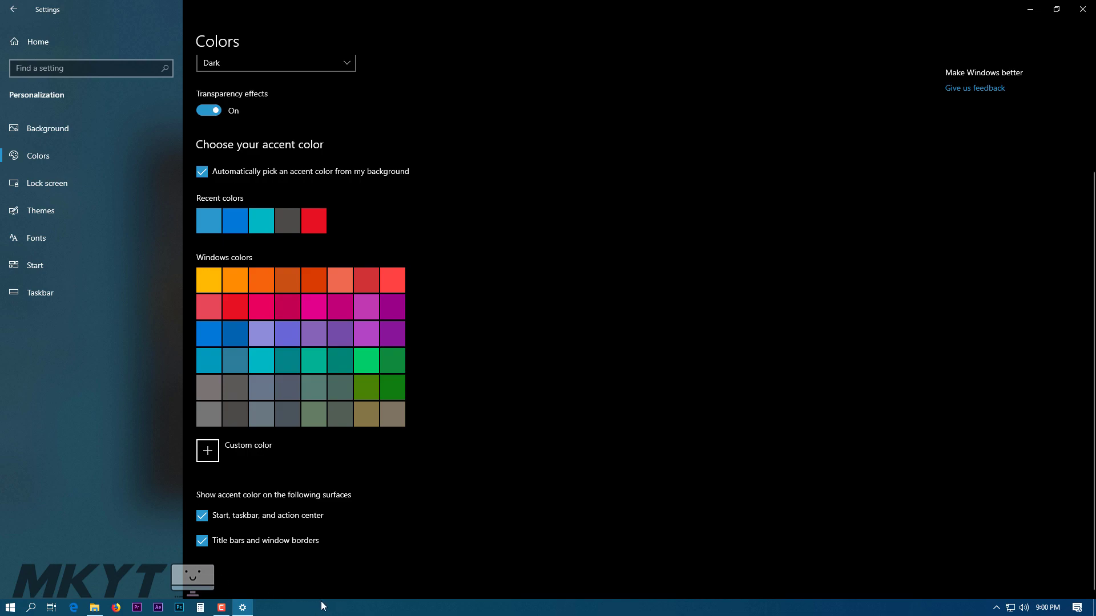
scroll("up", 3)
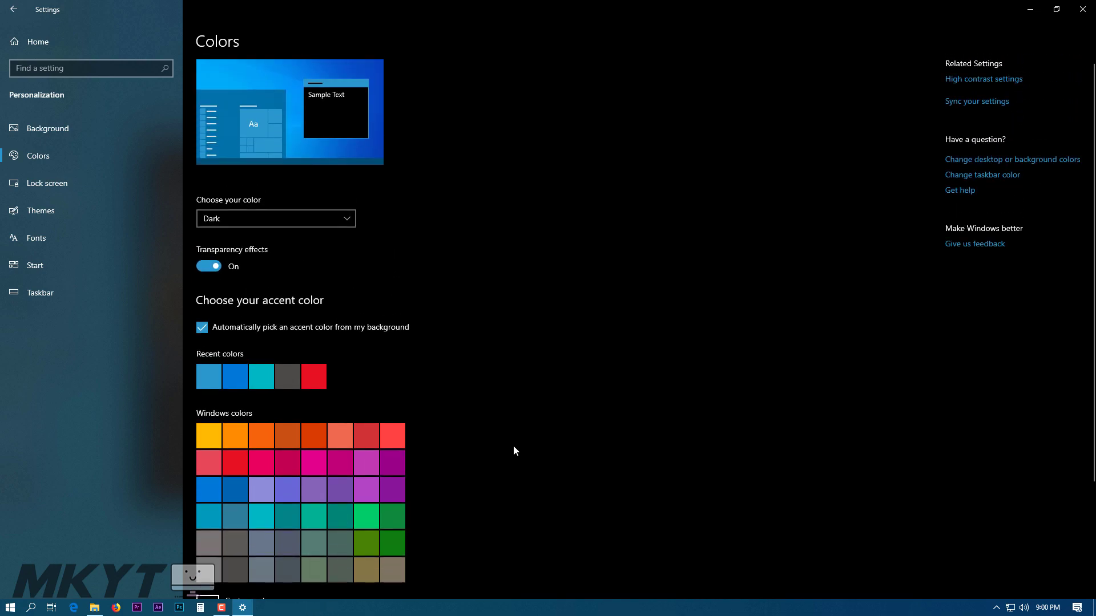
Set 'Choose your color' to Custom, showing separate Windows and app mode options.
left_click(275, 218)
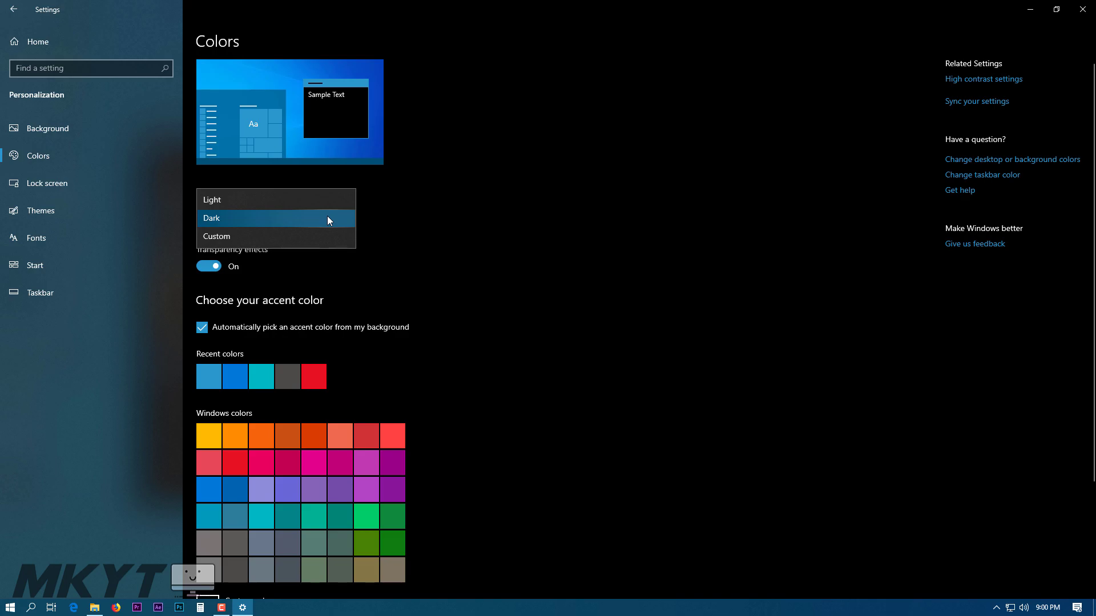
mouse_move(231, 236)
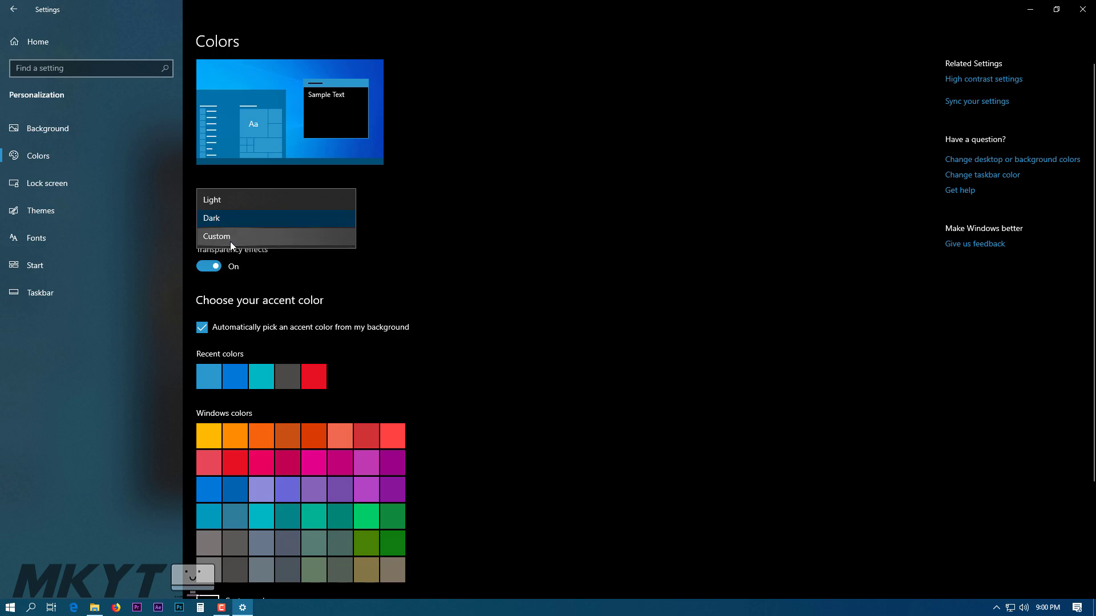
mouse_move(237, 243)
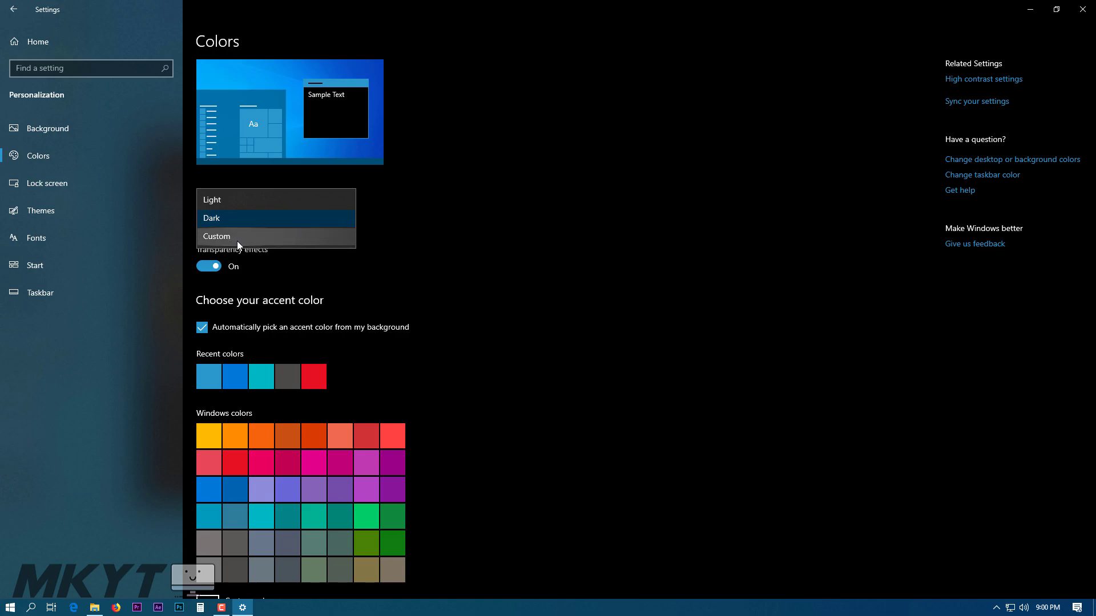
left_click(216, 236)
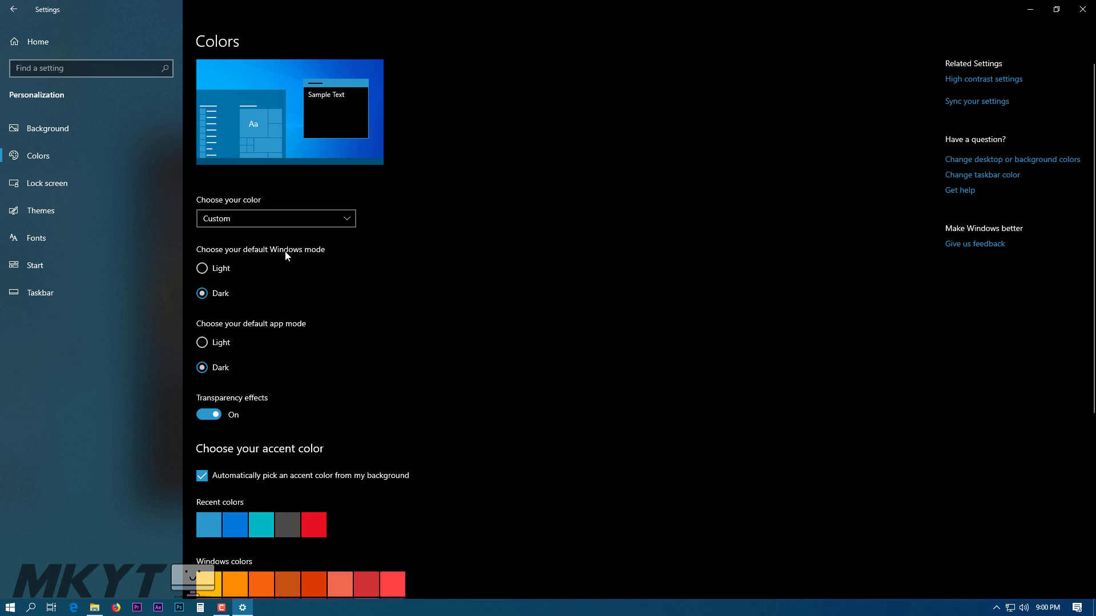
mouse_move(337, 109)
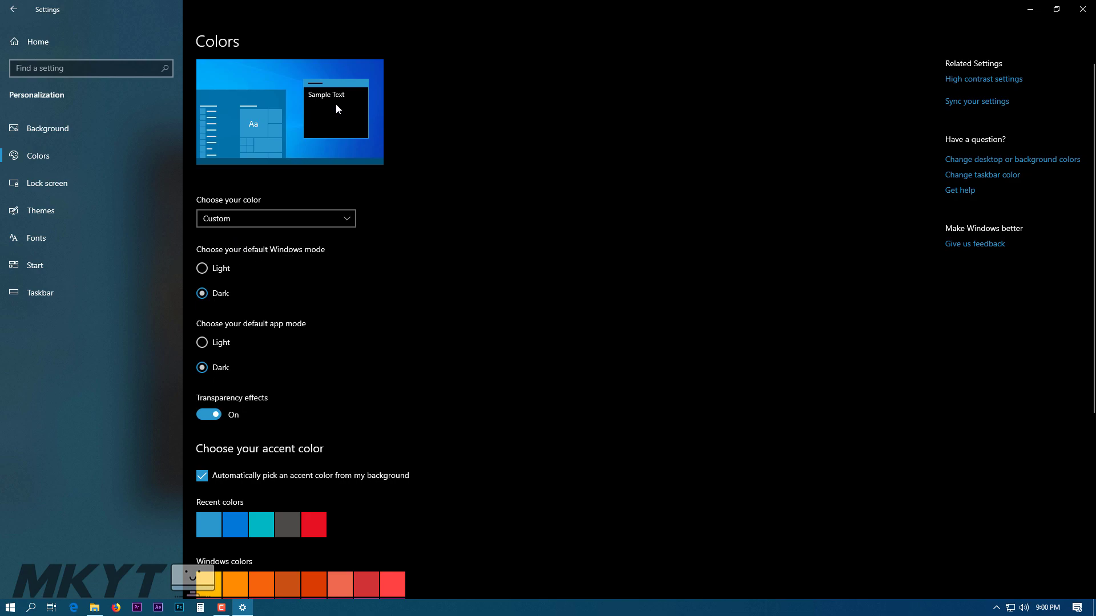
mouse_move(275, 367)
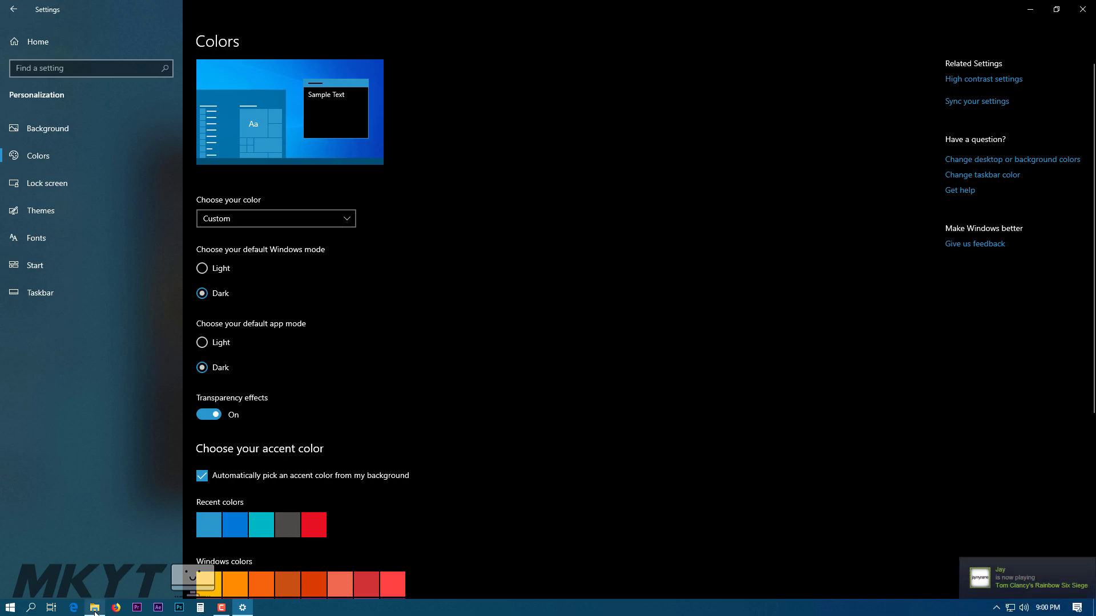
With File Explorer beside Settings, keep Windows mode Dark and set app mode to Light.
left_click(93, 606)
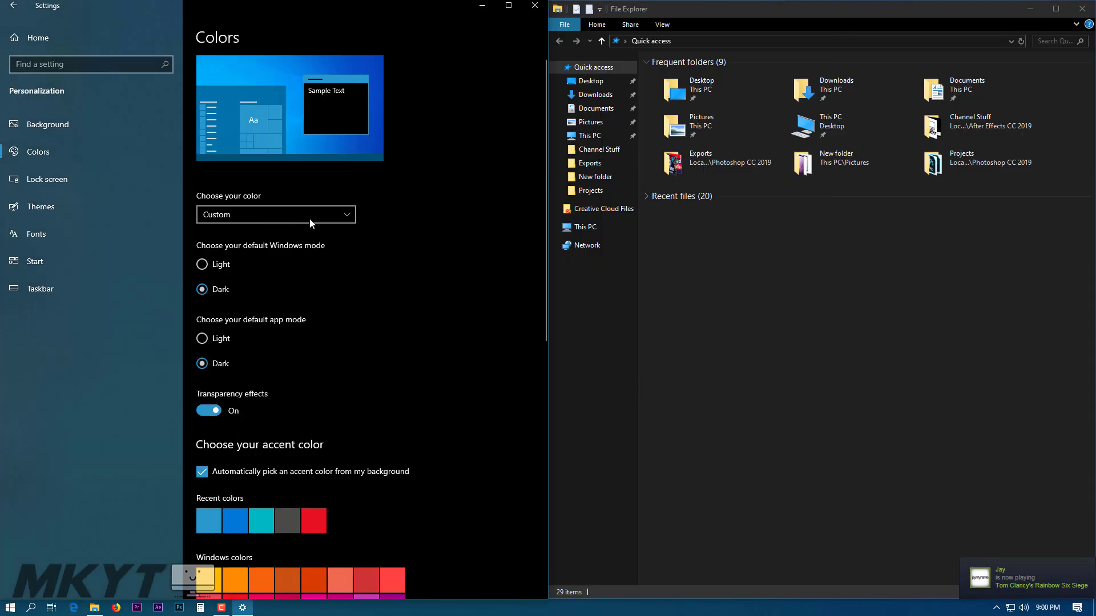
mouse_move(273, 252)
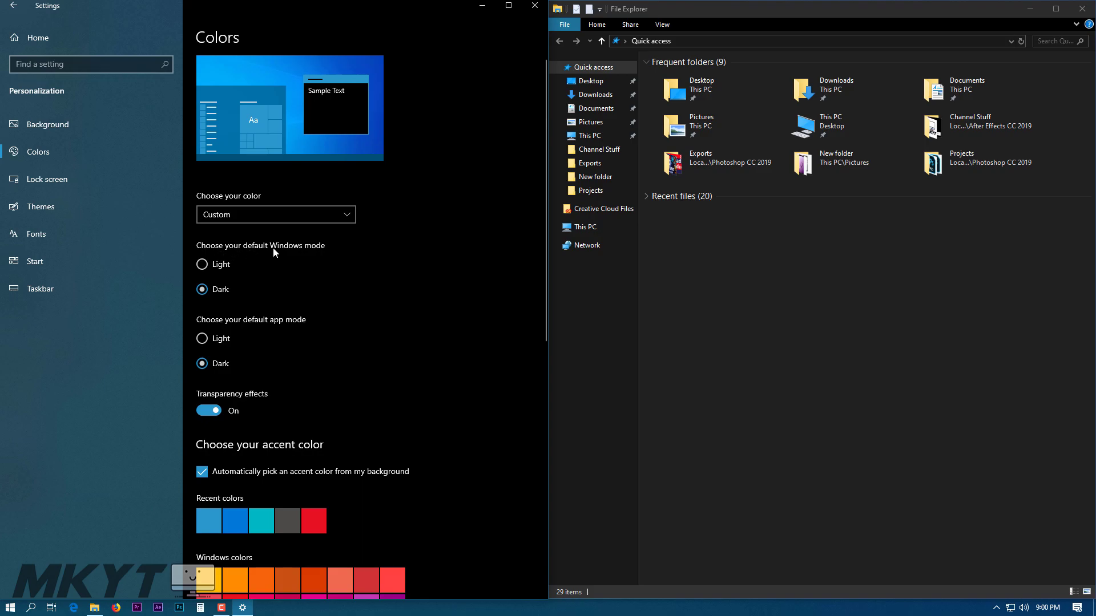
left_click(202, 265)
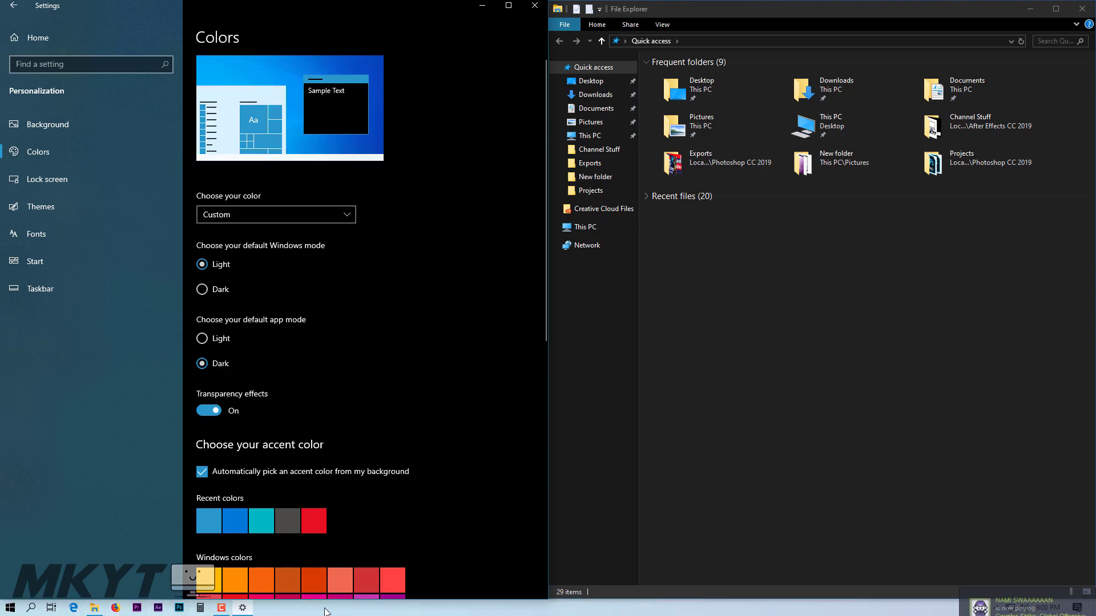
left_click(9, 608)
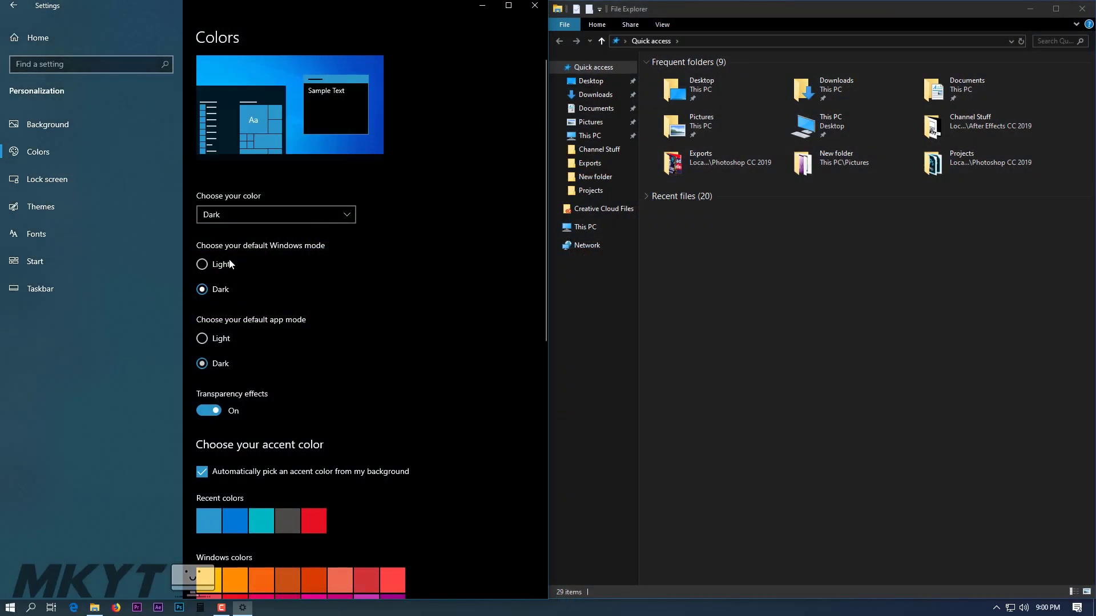
mouse_move(215, 349)
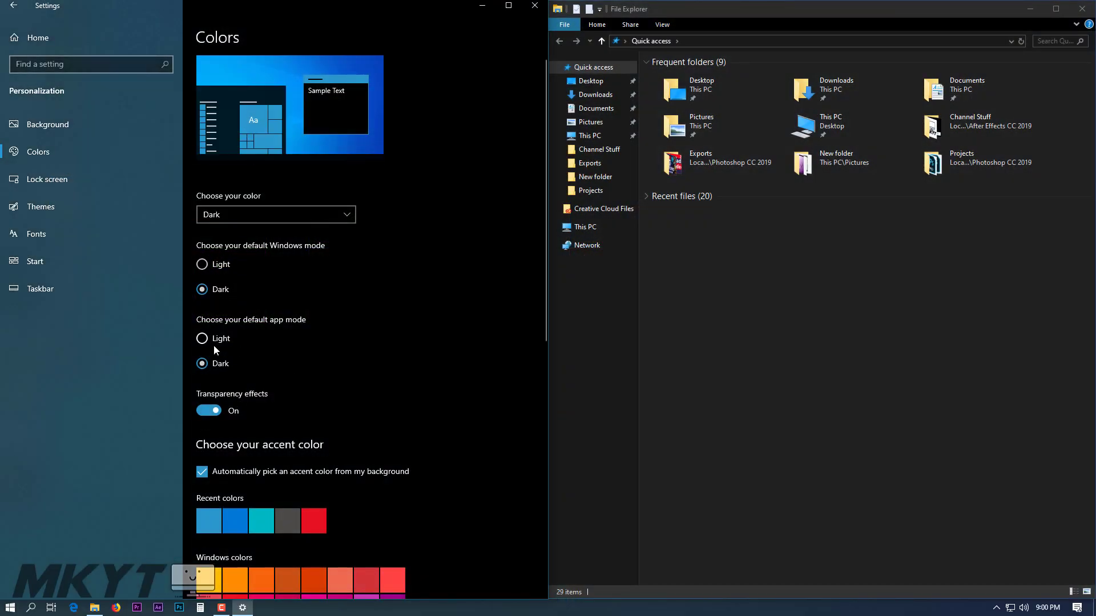
left_click(202, 338)
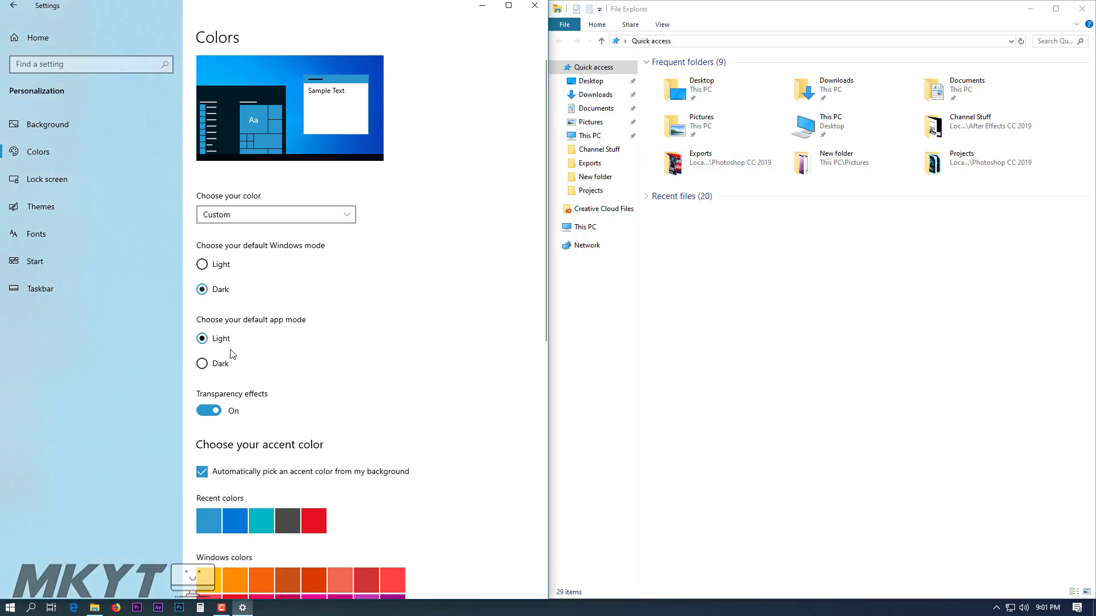
Set 'Choose your color' back to Dark and scroll to the accent surface options.
left_click(275, 215)
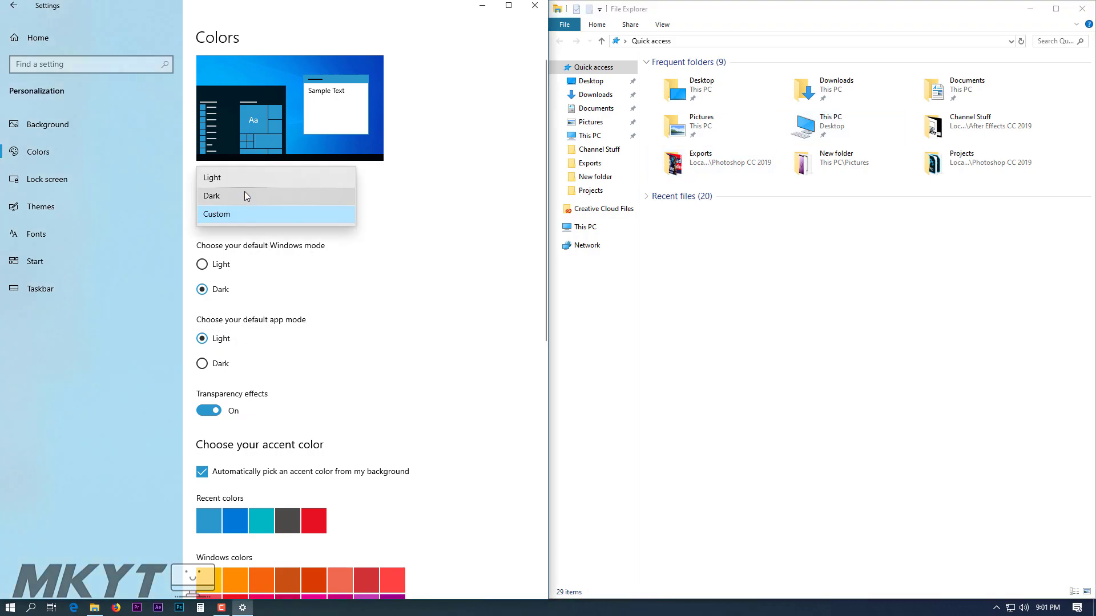
mouse_move(246, 209)
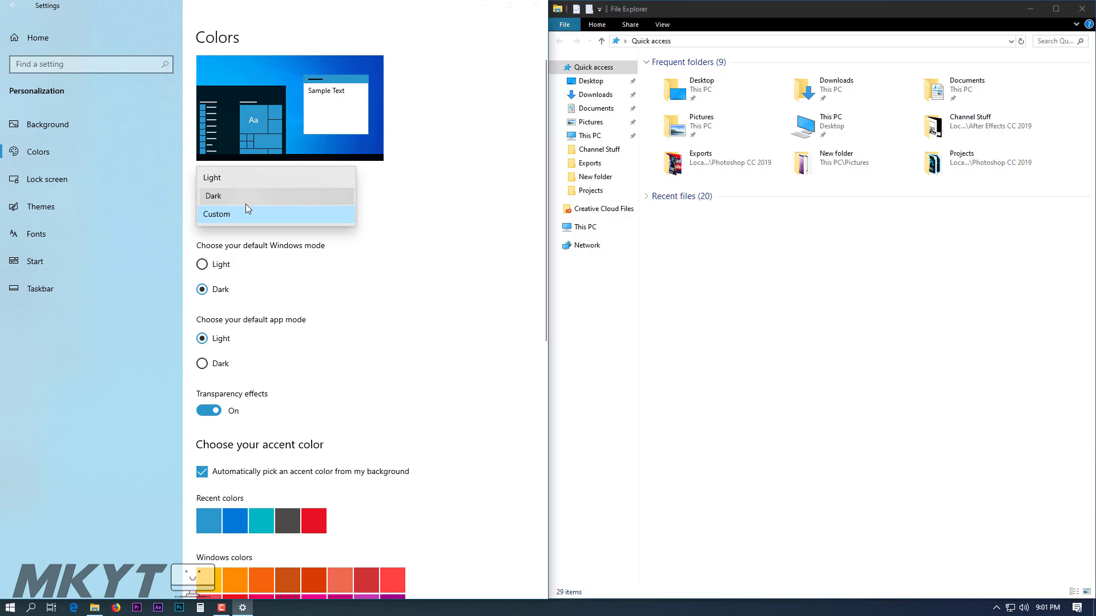
left_click(213, 196)
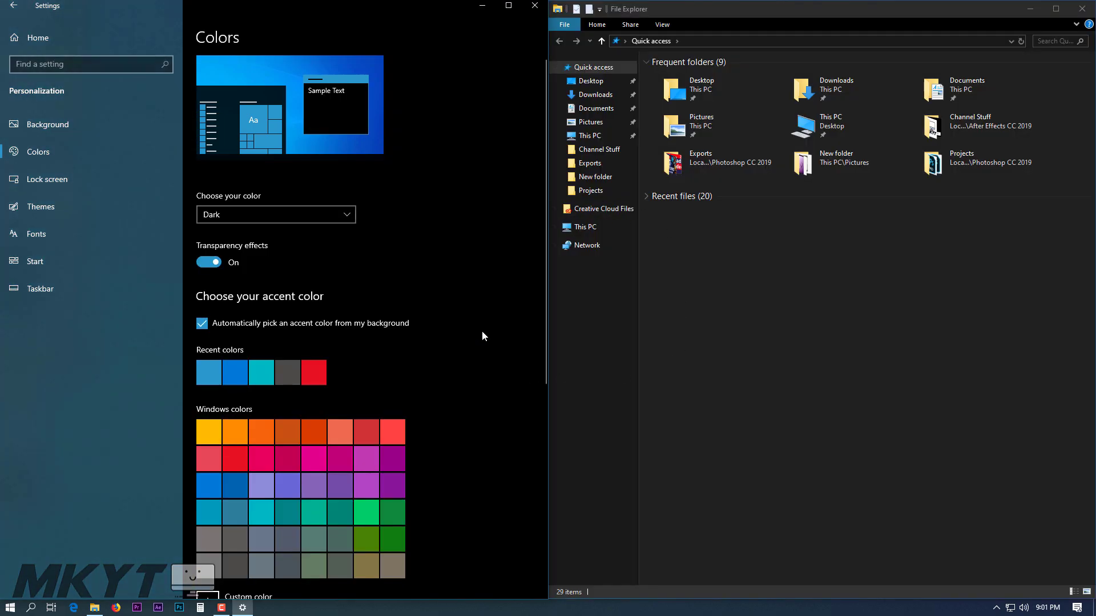
scroll("down", 3)
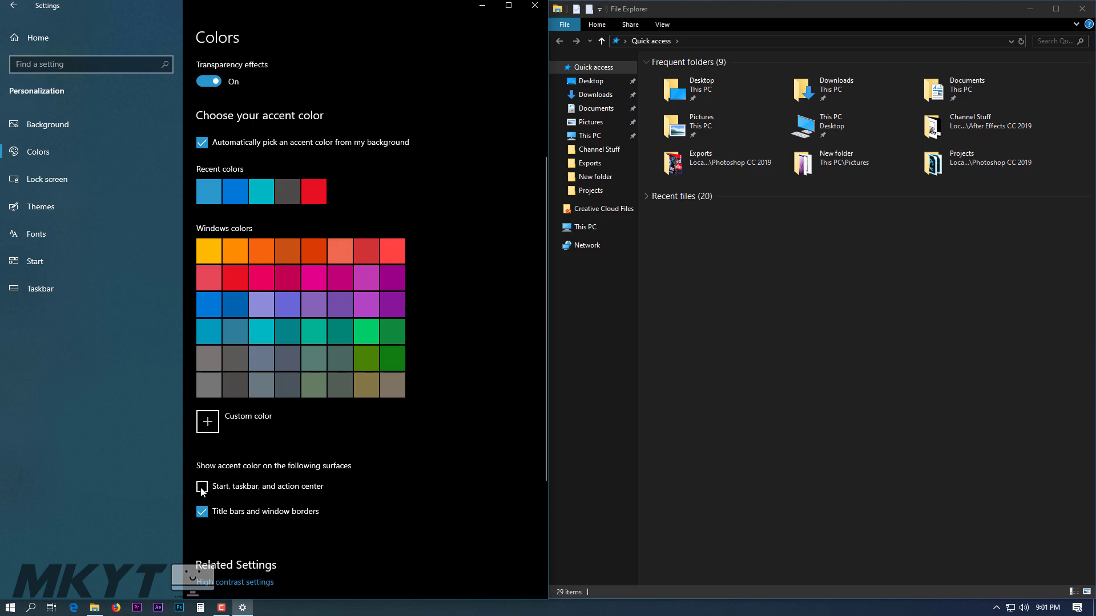
Tick 'Start, taskbar, and action center', cancel the custom accent picker, and maximize Settings.
left_click(202, 486)
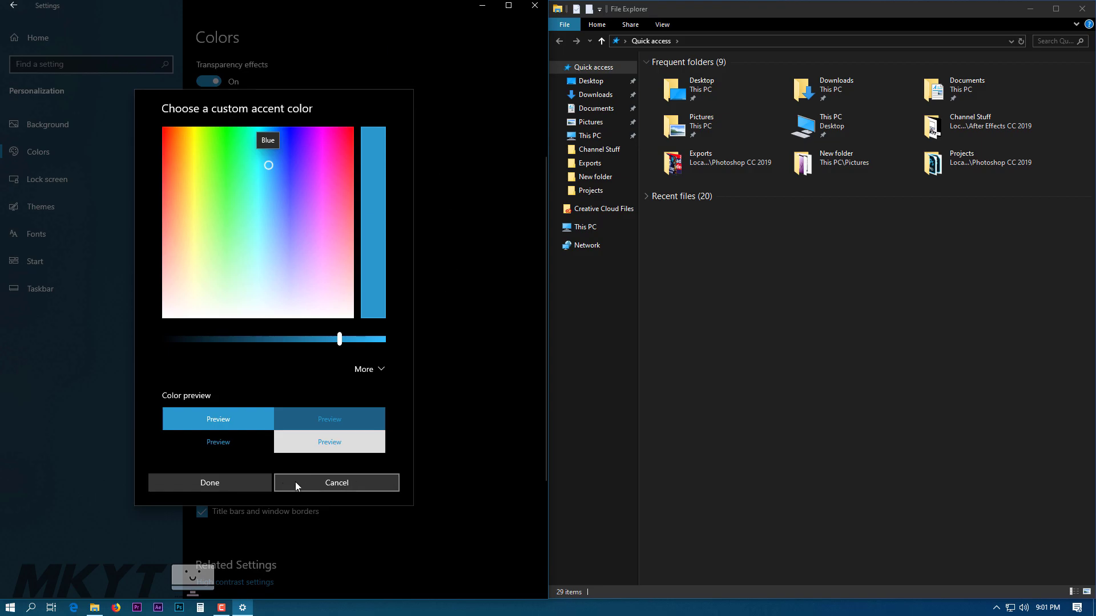
left_click(337, 482)
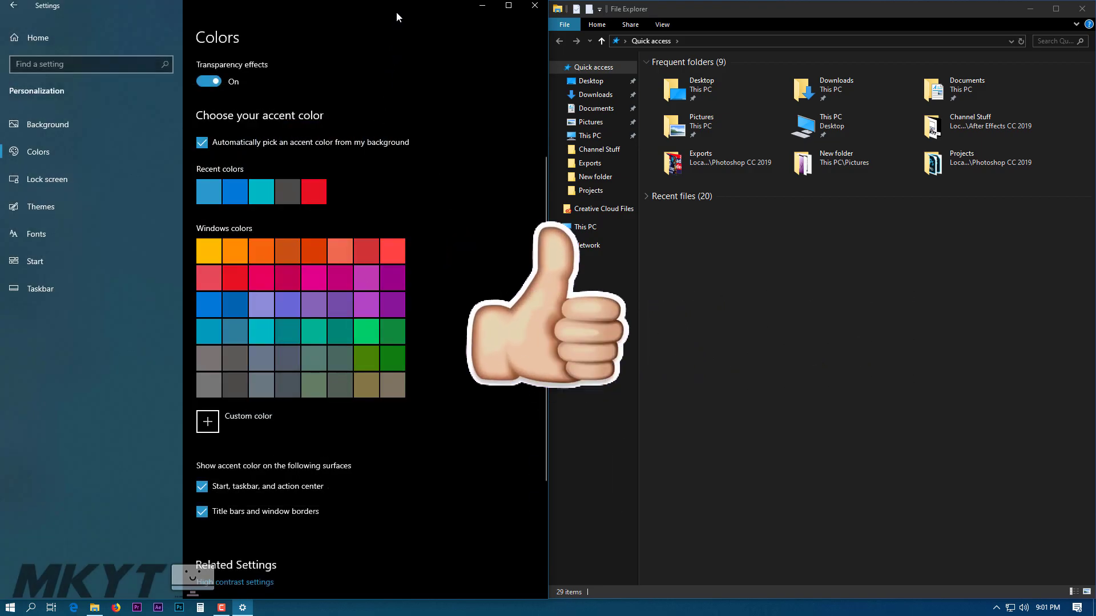
left_click(508, 6)
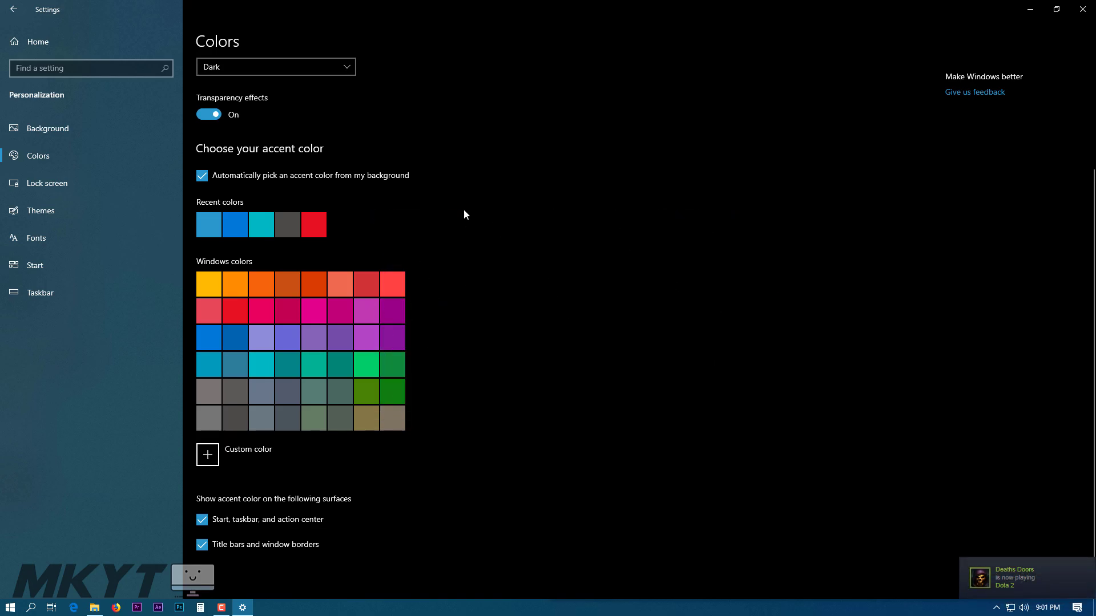